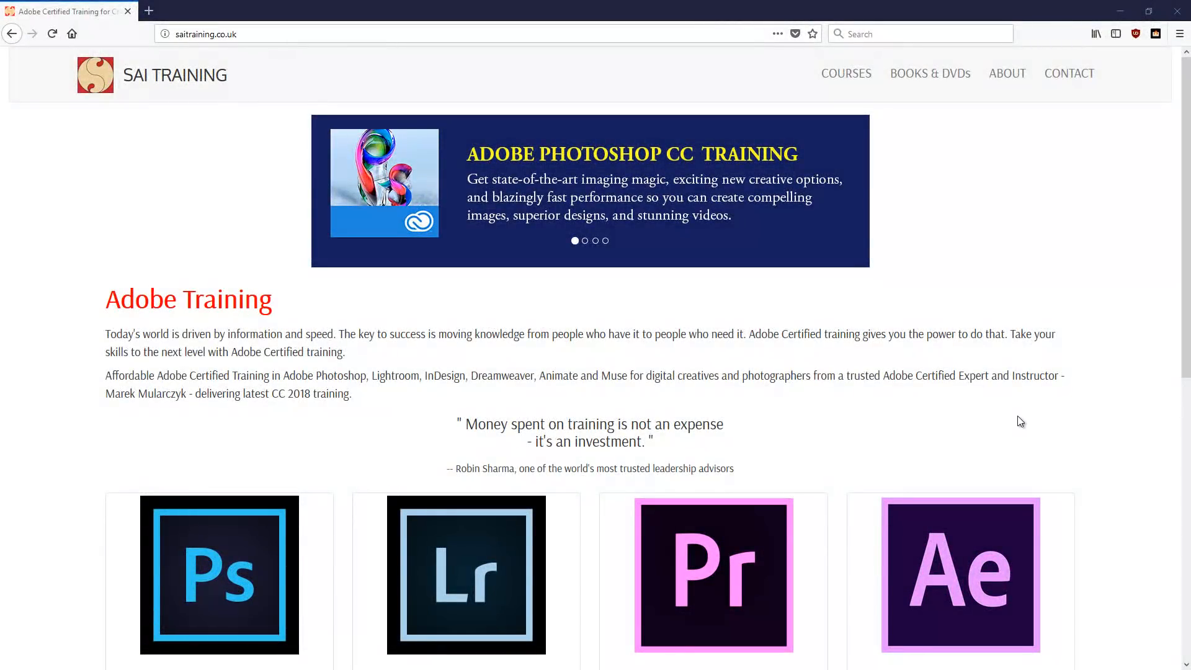
Step: Reach Windows Settings' System > About page showing the PC's processor and RAM
{"action": "left_click", "coordinate": [584, 240]}
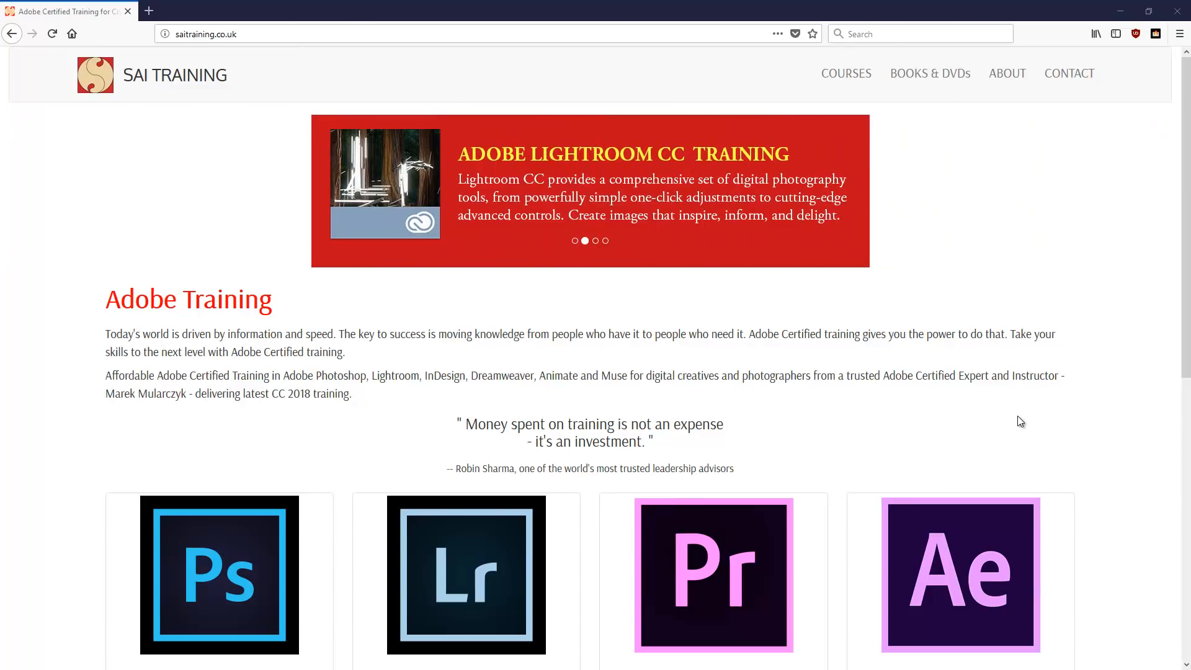
{"action": "mouse_move", "coordinate": [1073, 325]}
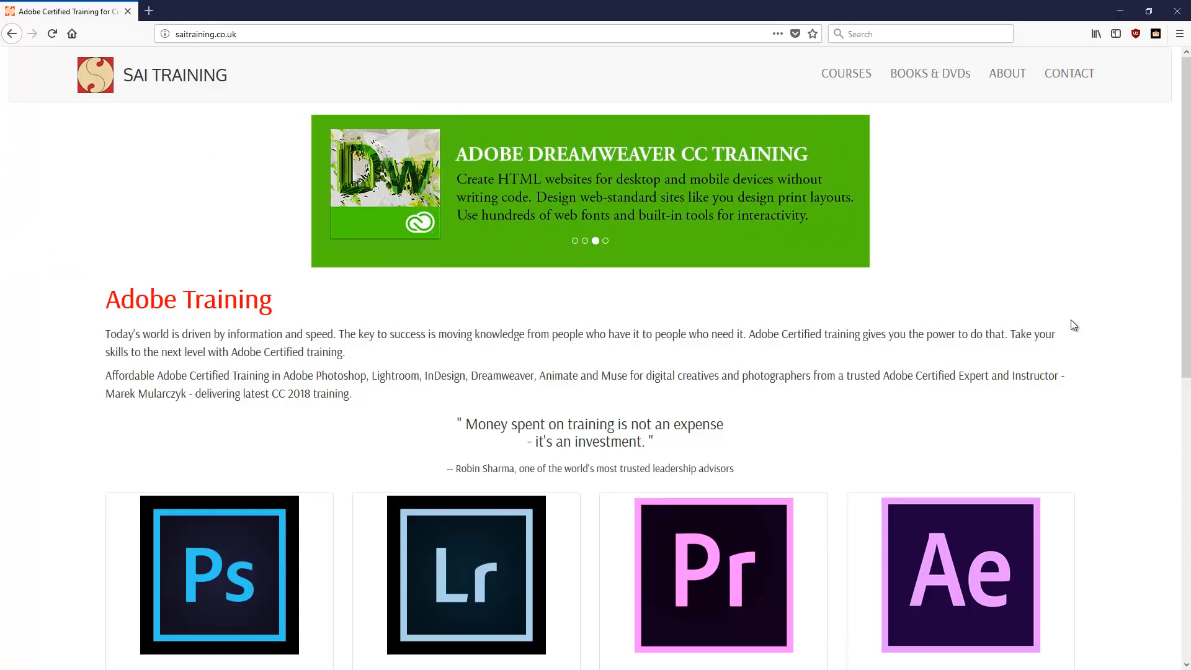
{"action": "left_click", "coordinate": [606, 241]}
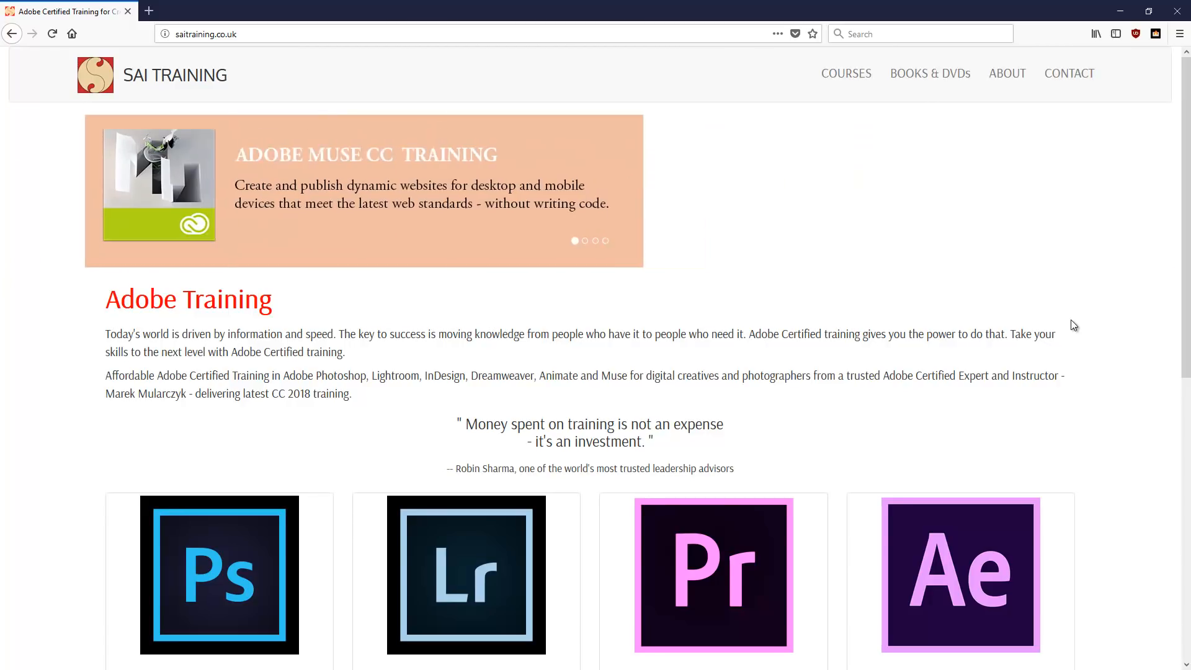
{"action": "left_click", "coordinate": [15, 656]}
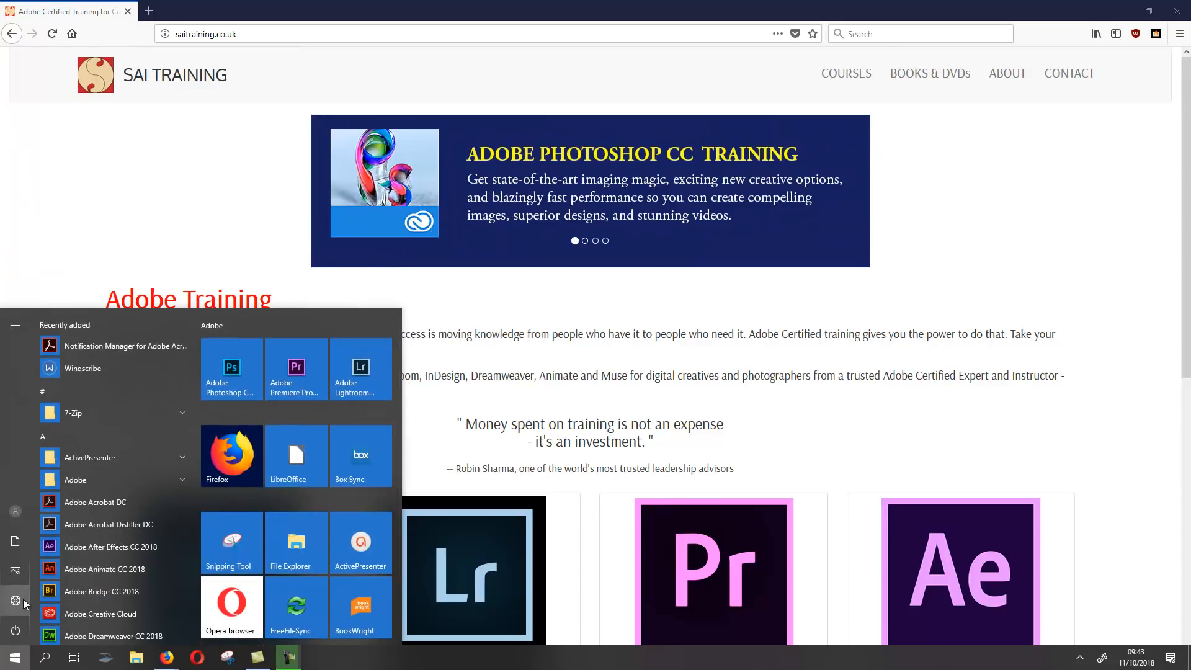
{"action": "left_click", "coordinate": [14, 601]}
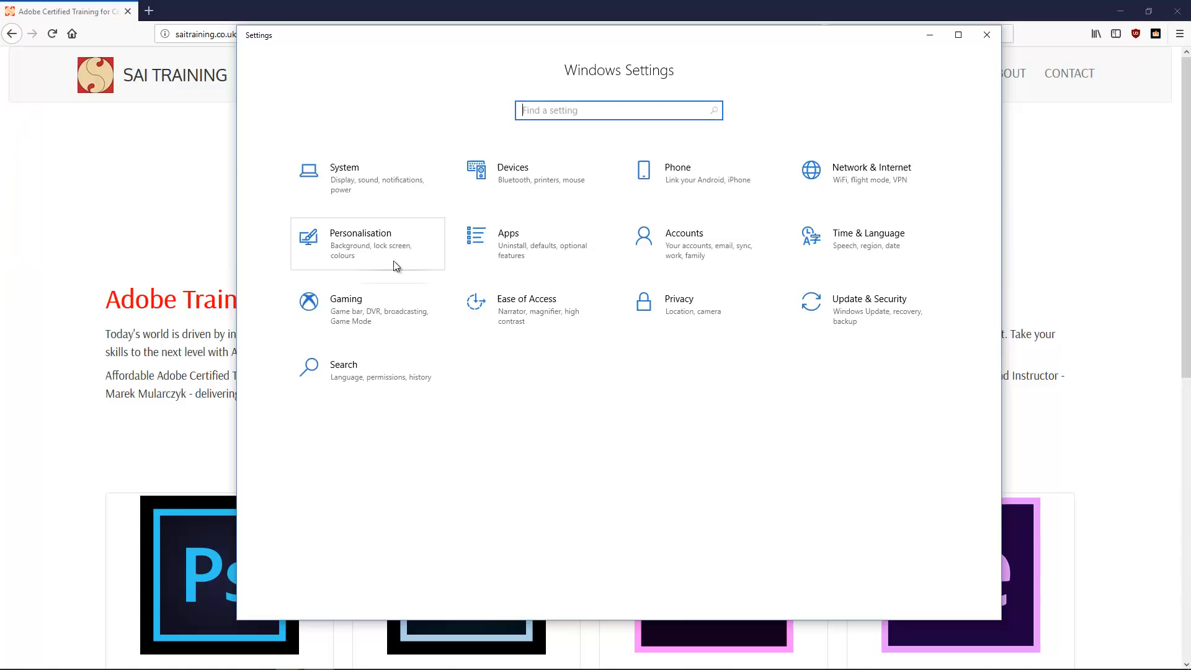
{"action": "mouse_move", "coordinate": [367, 179]}
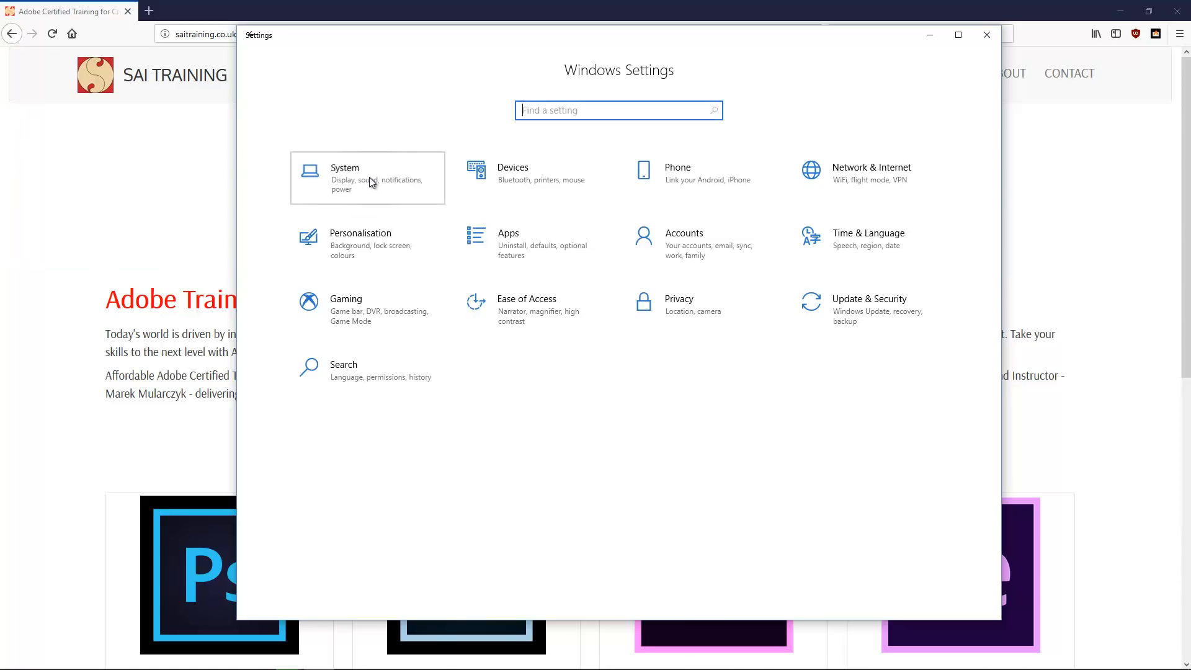
{"action": "left_click", "coordinate": [367, 177]}
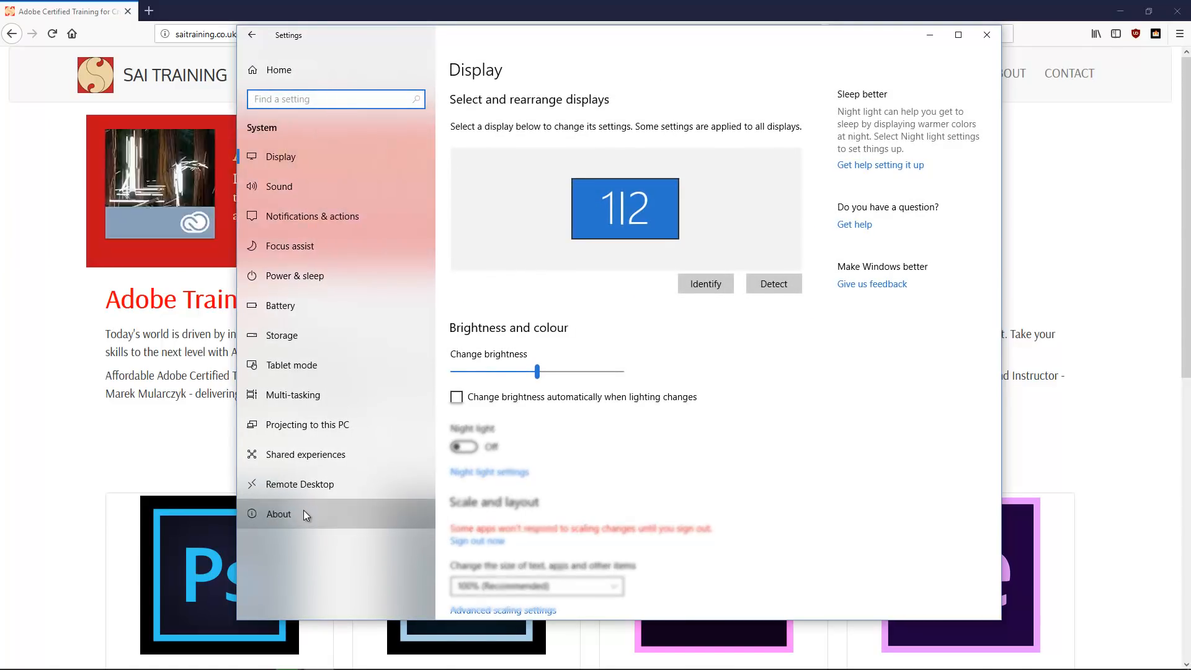
{"action": "left_click", "coordinate": [279, 514]}
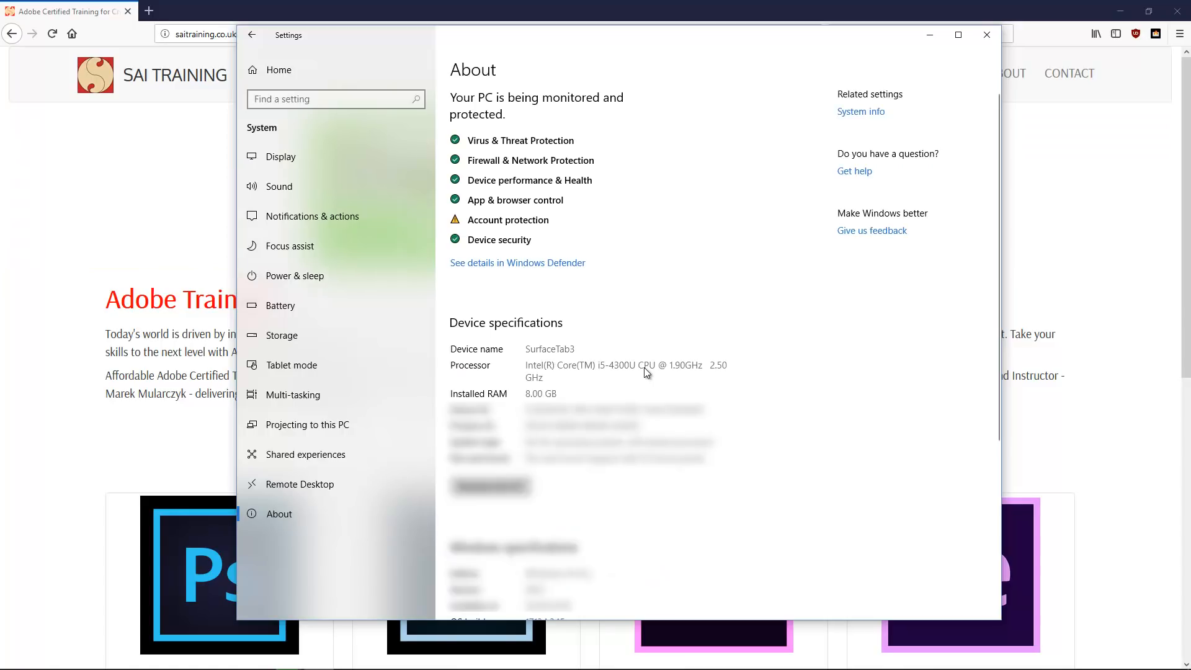
{"action": "mouse_move", "coordinate": [701, 380]}
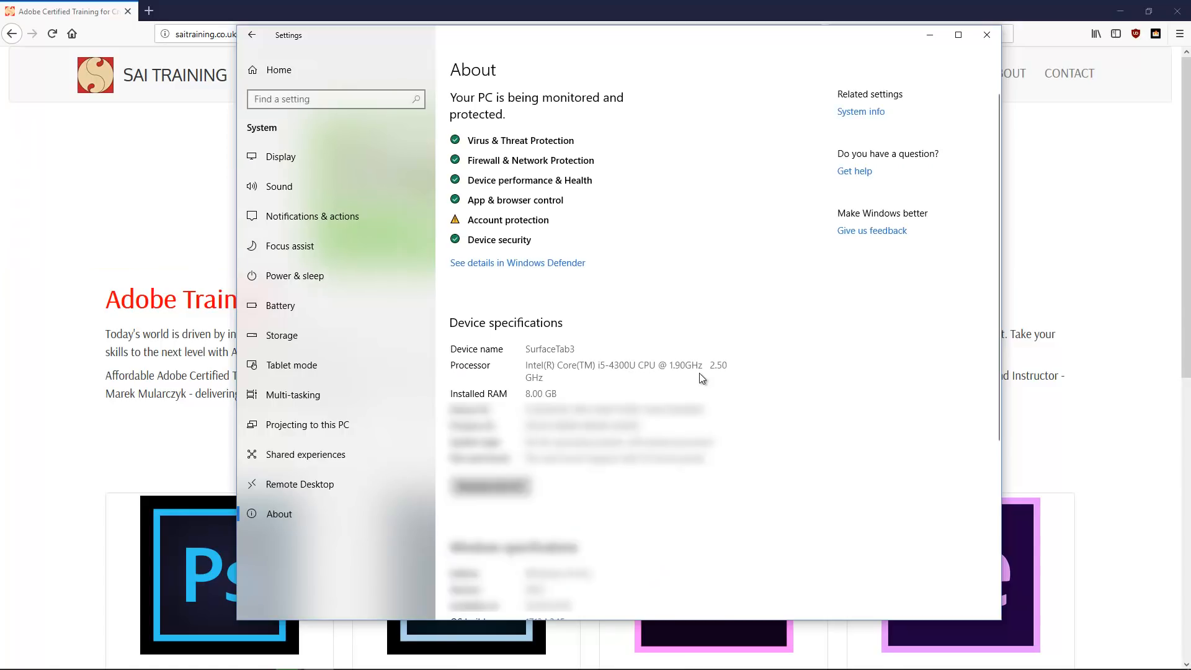
{"action": "mouse_move", "coordinate": [555, 401]}
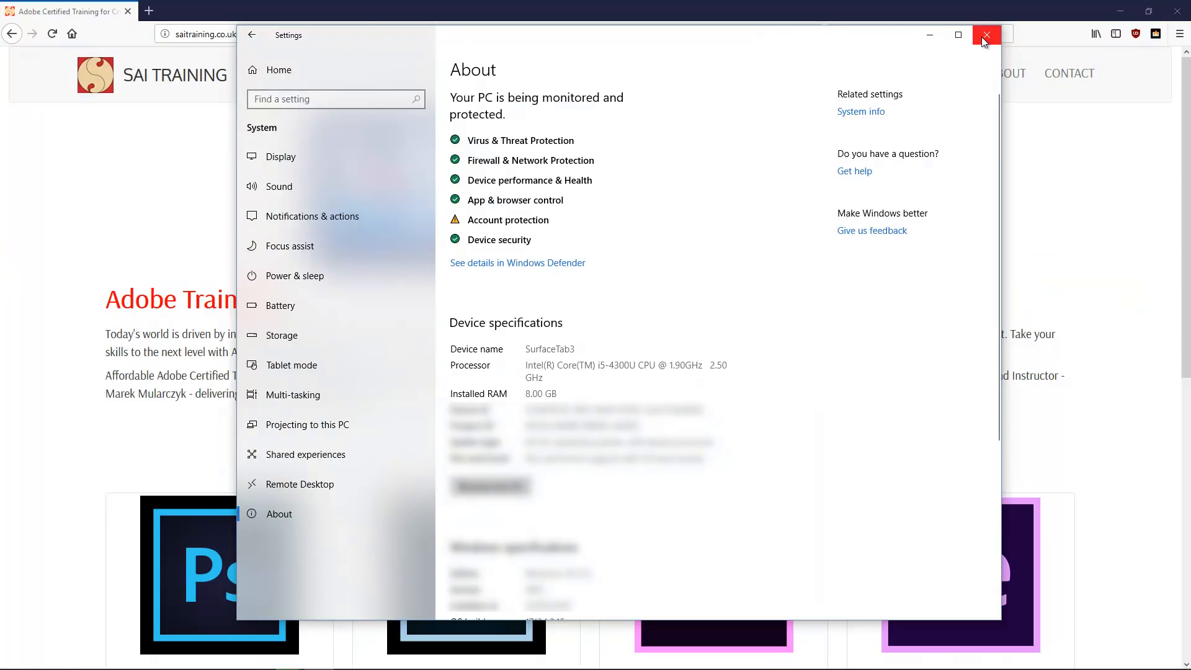
Step: Close the Settings window and launch Adobe Premiere Pro CC 2018 to its welcome screen
{"action": "left_click", "coordinate": [986, 36]}
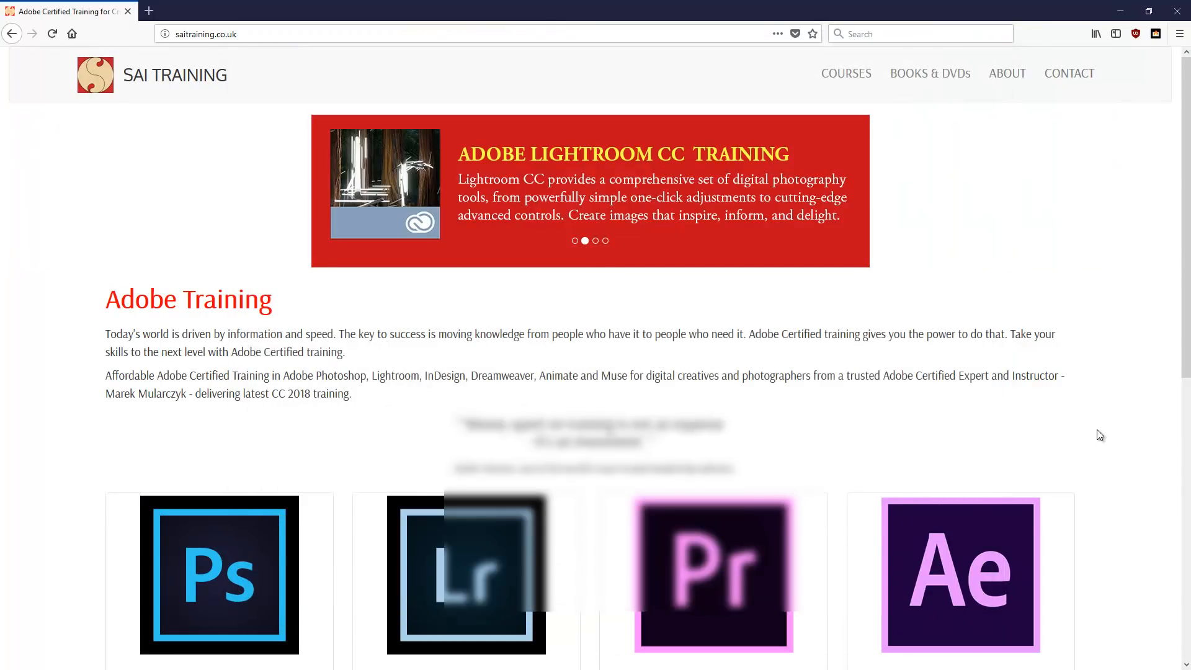
{"action": "left_click", "coordinate": [13, 656]}
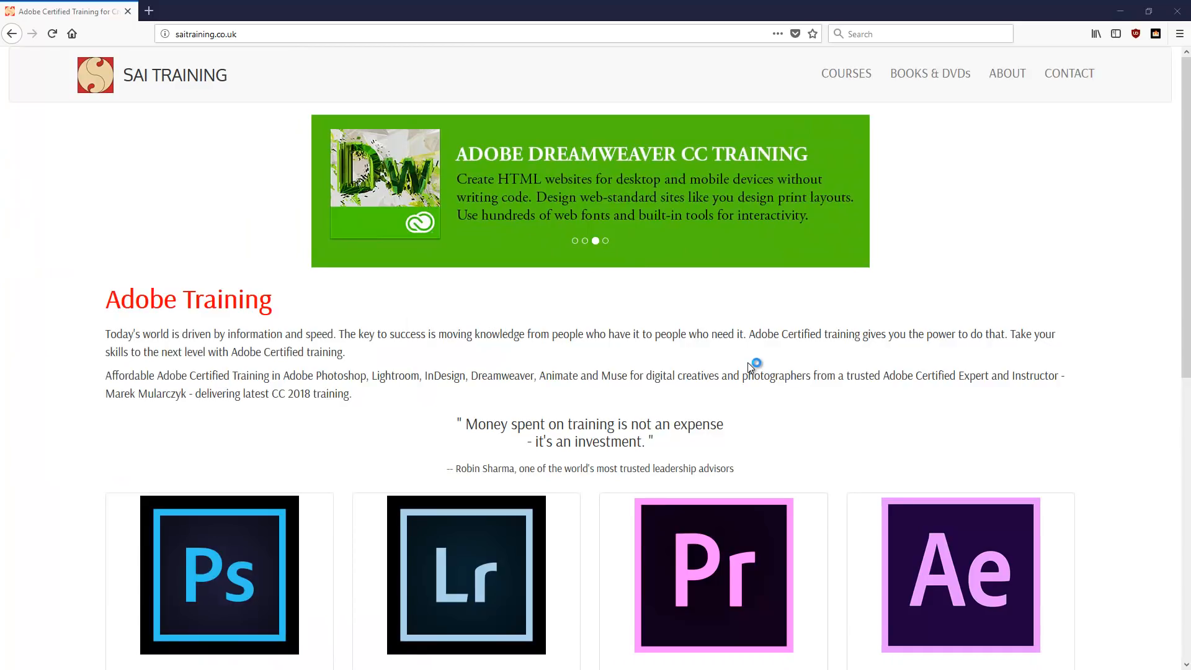
{"action": "left_click", "coordinate": [605, 241]}
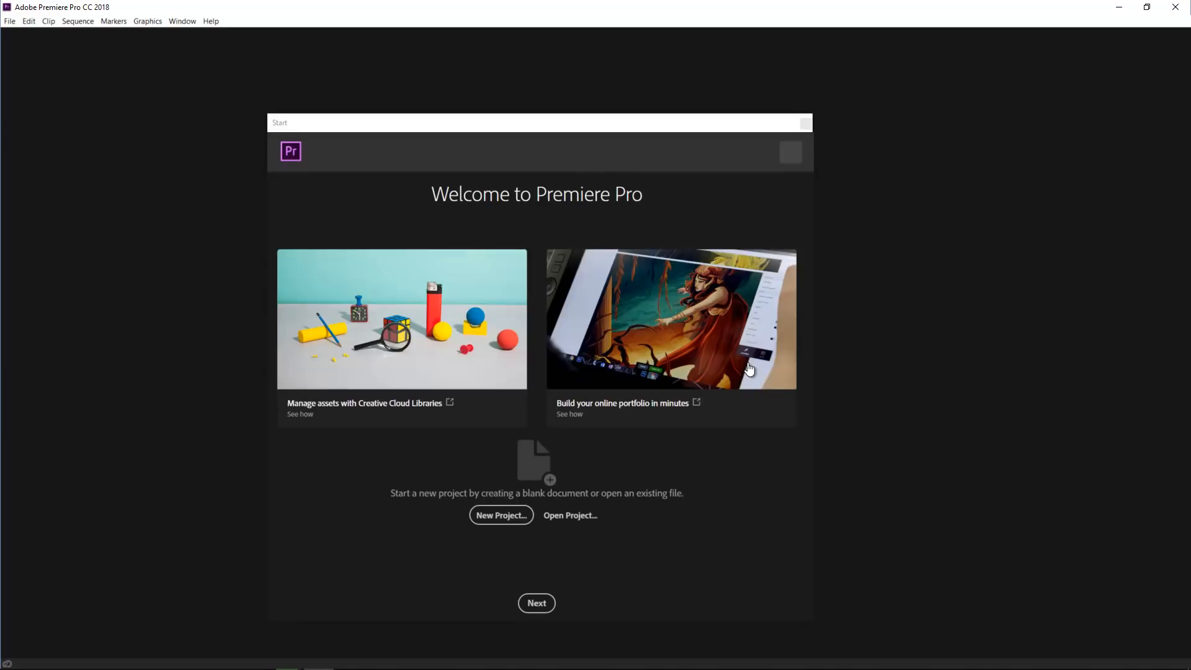
Step: Create a new Premiere project named 'test' saved in the Desktop folder
{"action": "left_click", "coordinate": [500, 515]}
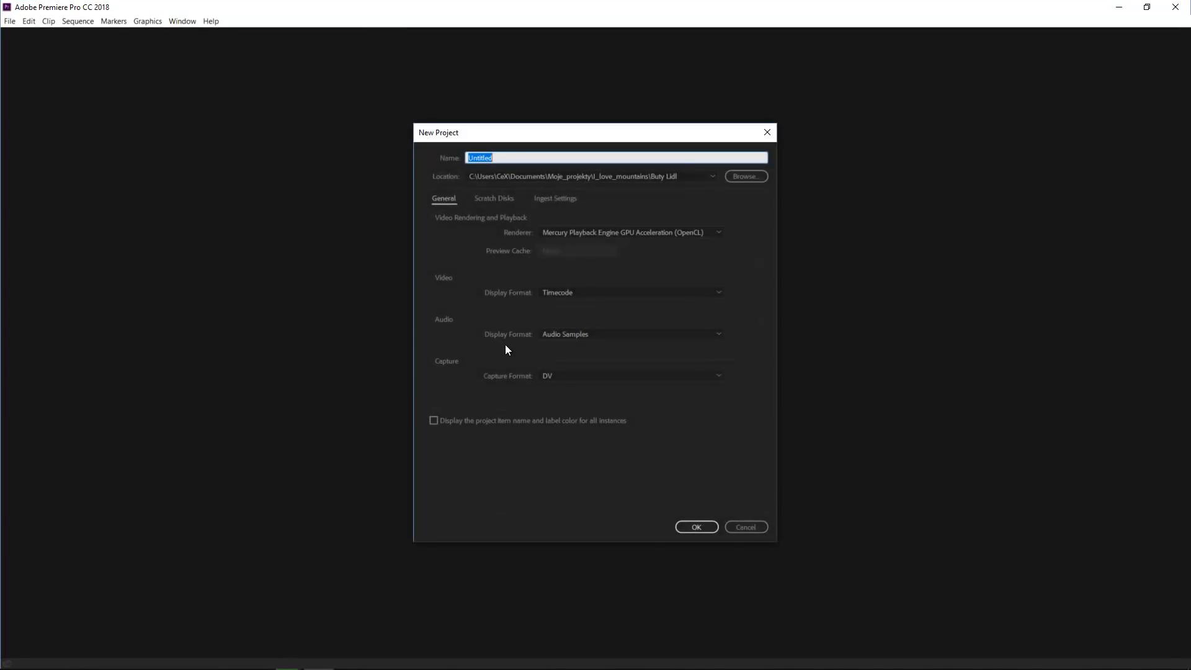
{"action": "type", "text": "test"}
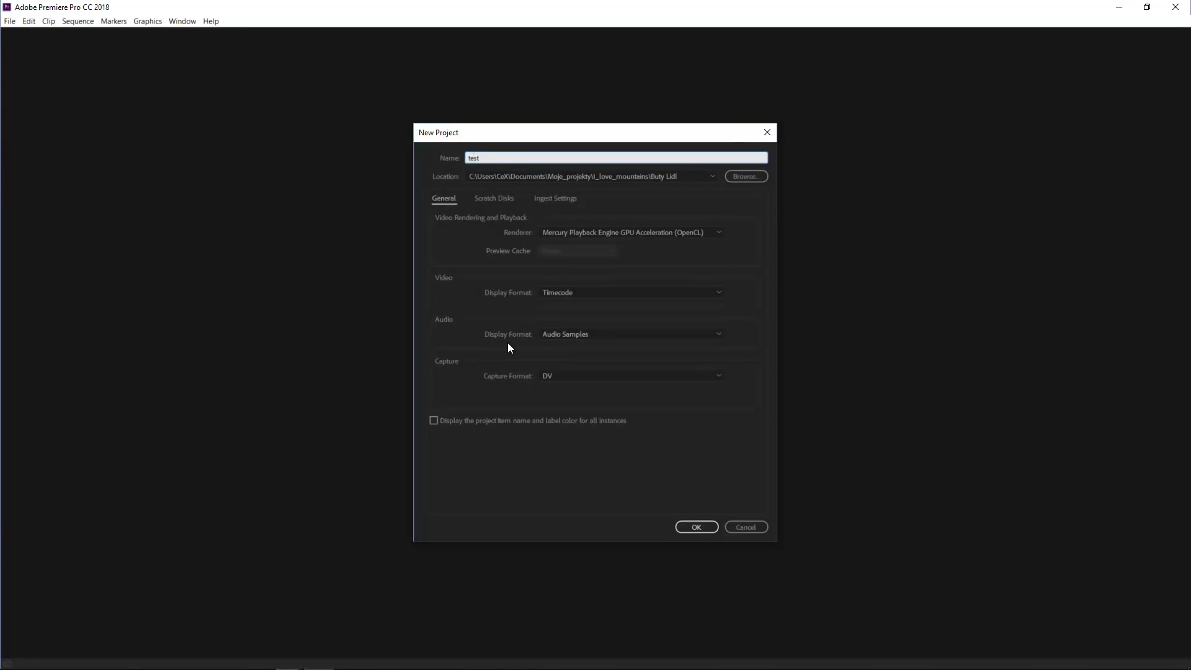
{"action": "left_click", "coordinate": [745, 175]}
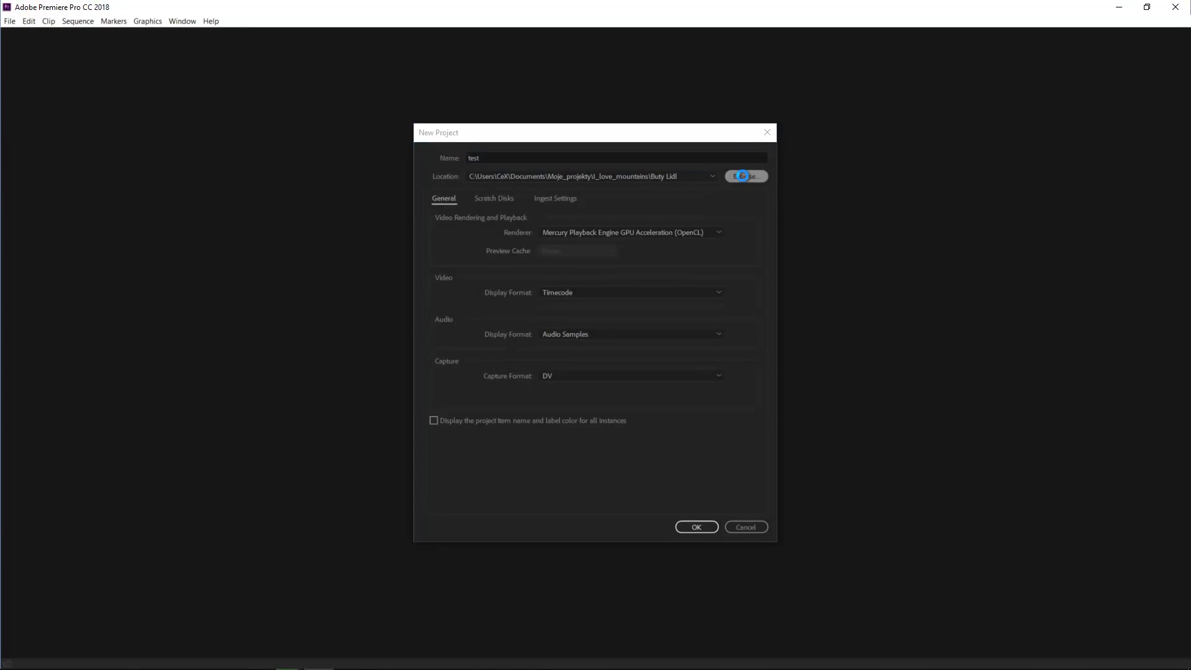
{"action": "left_click", "coordinate": [746, 175]}
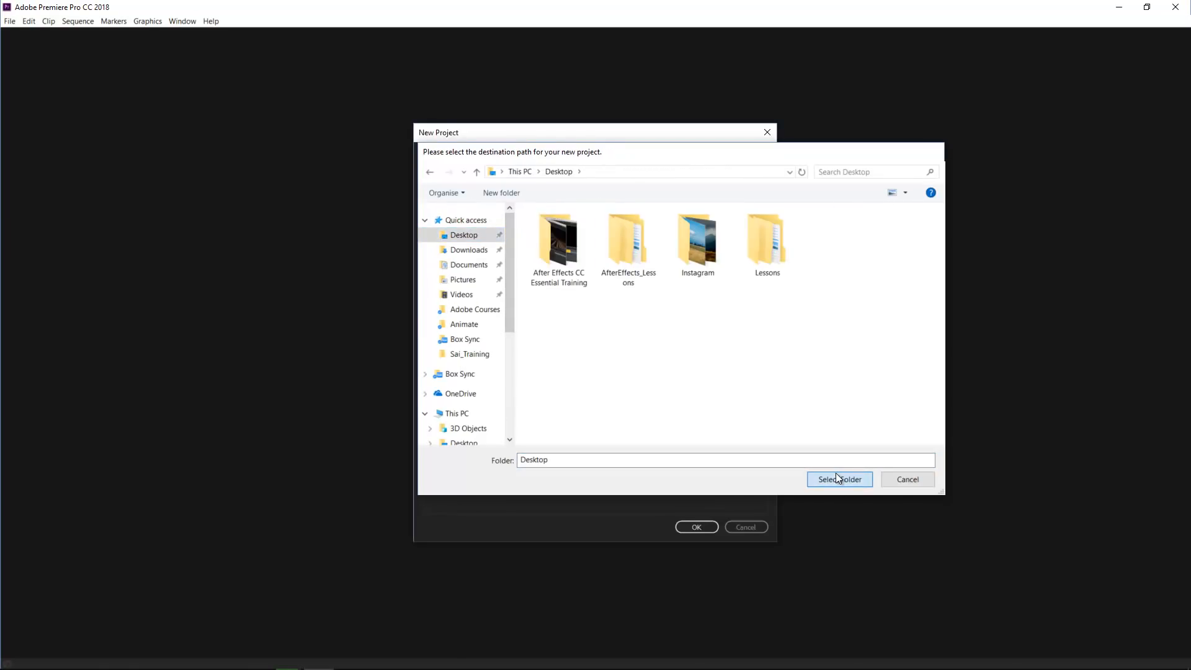
{"action": "left_click", "coordinate": [839, 479]}
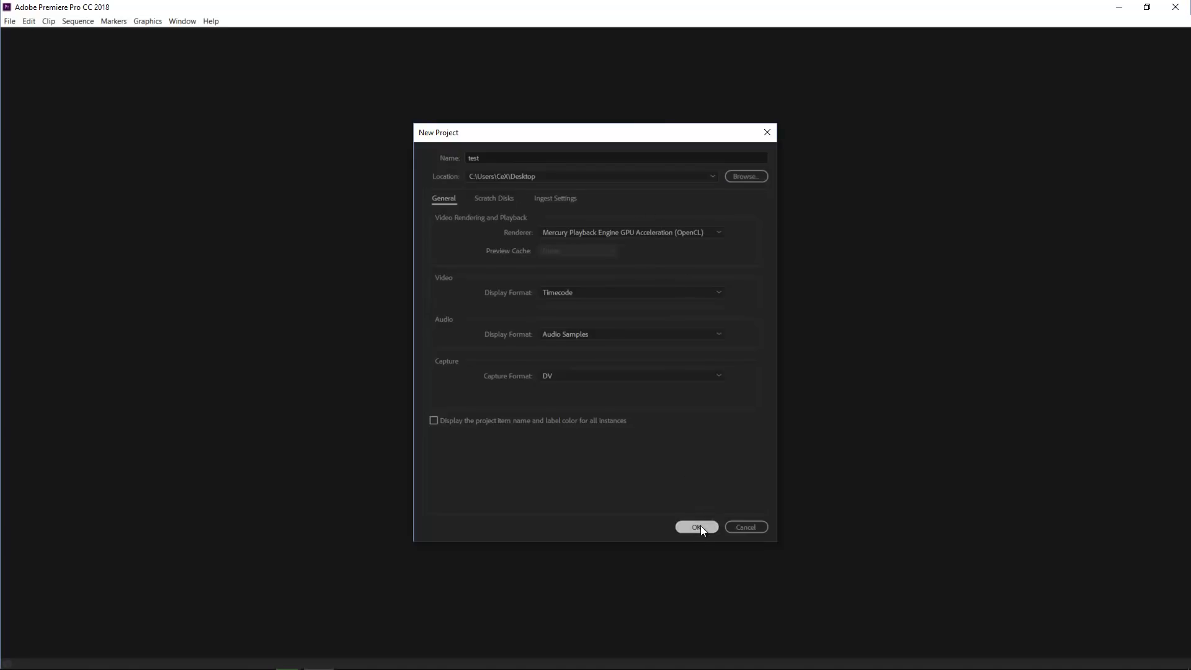
{"action": "left_click", "coordinate": [695, 526]}
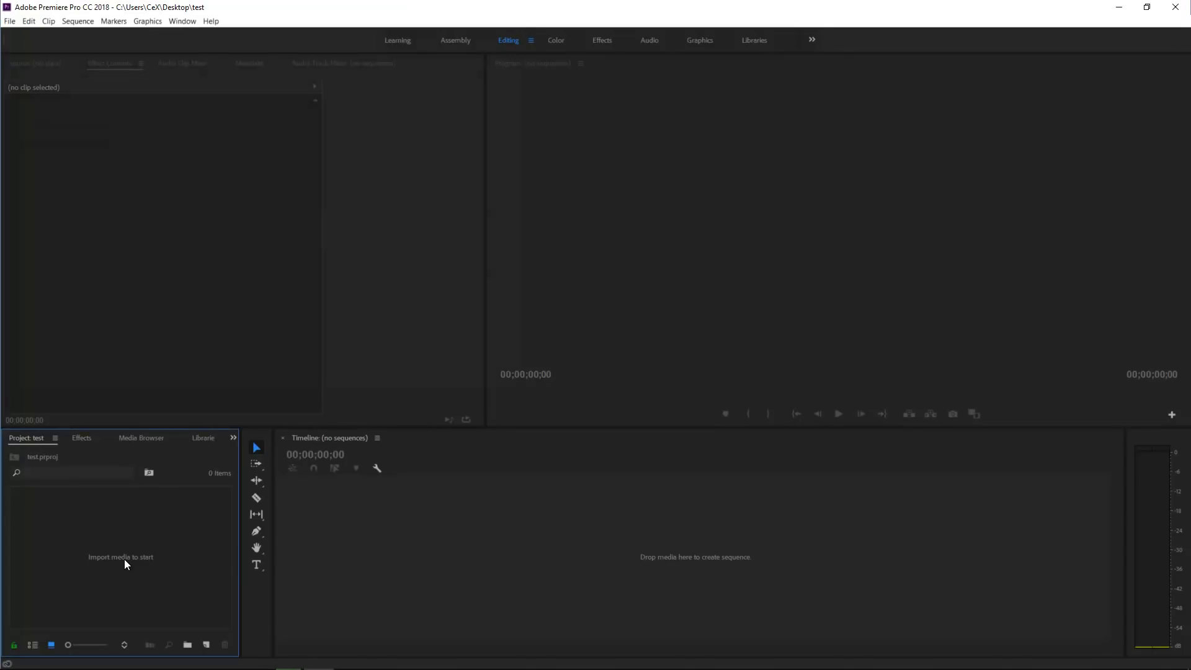
Step: Import chilterns_2 and clouds speed from the Desktop and list them with their details
{"action": "double_click", "coordinate": [120, 557]}
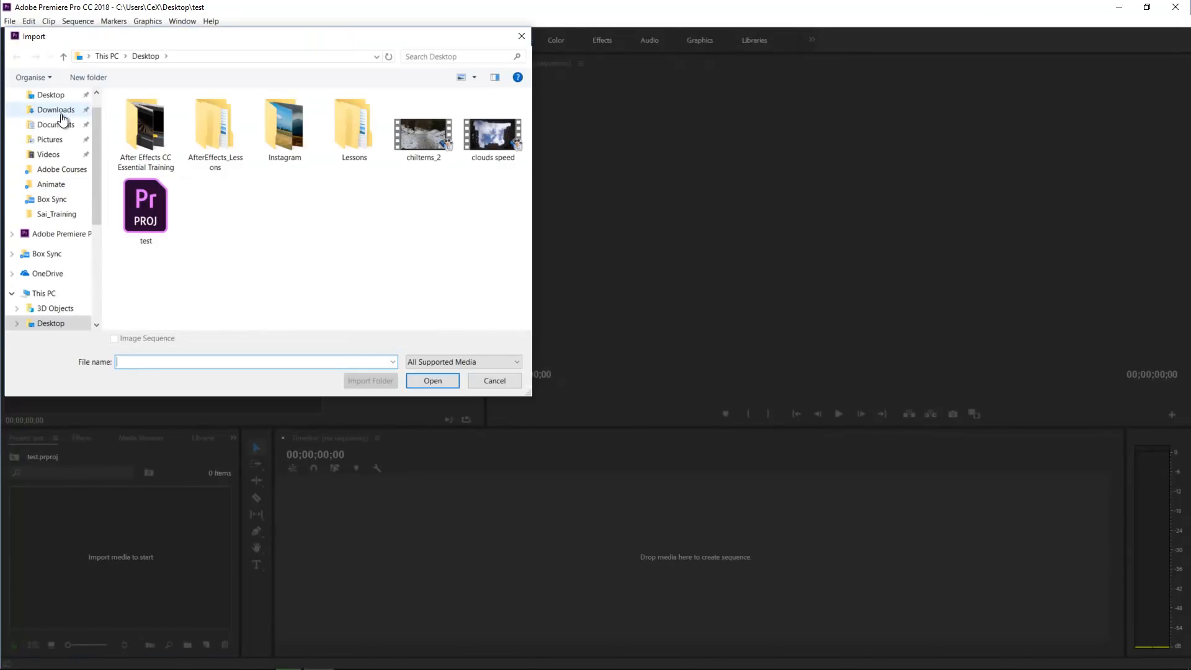
{"action": "left_click", "coordinate": [51, 94]}
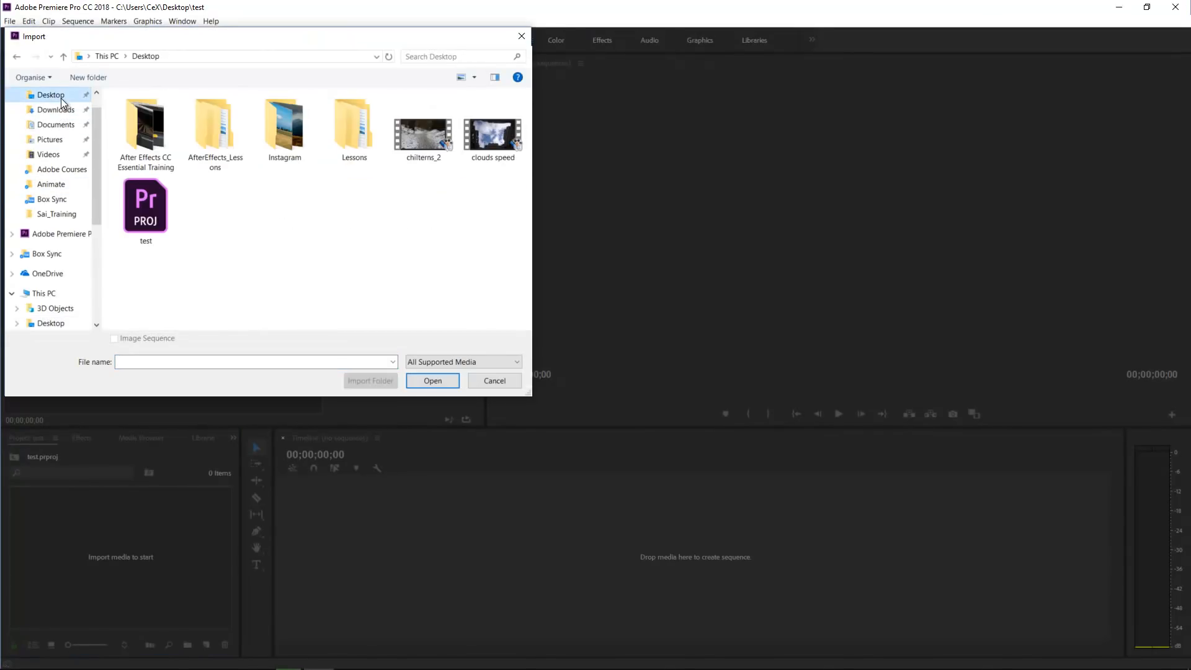
{"action": "left_click", "coordinate": [493, 133]}
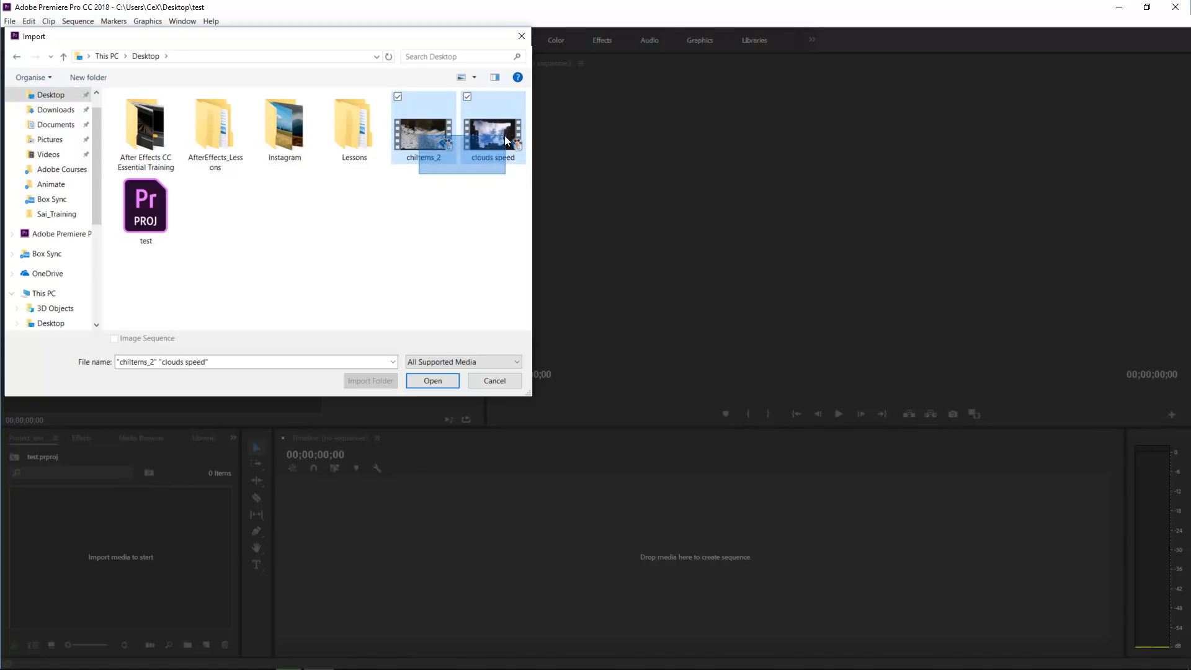
{"action": "left_click", "coordinate": [431, 381]}
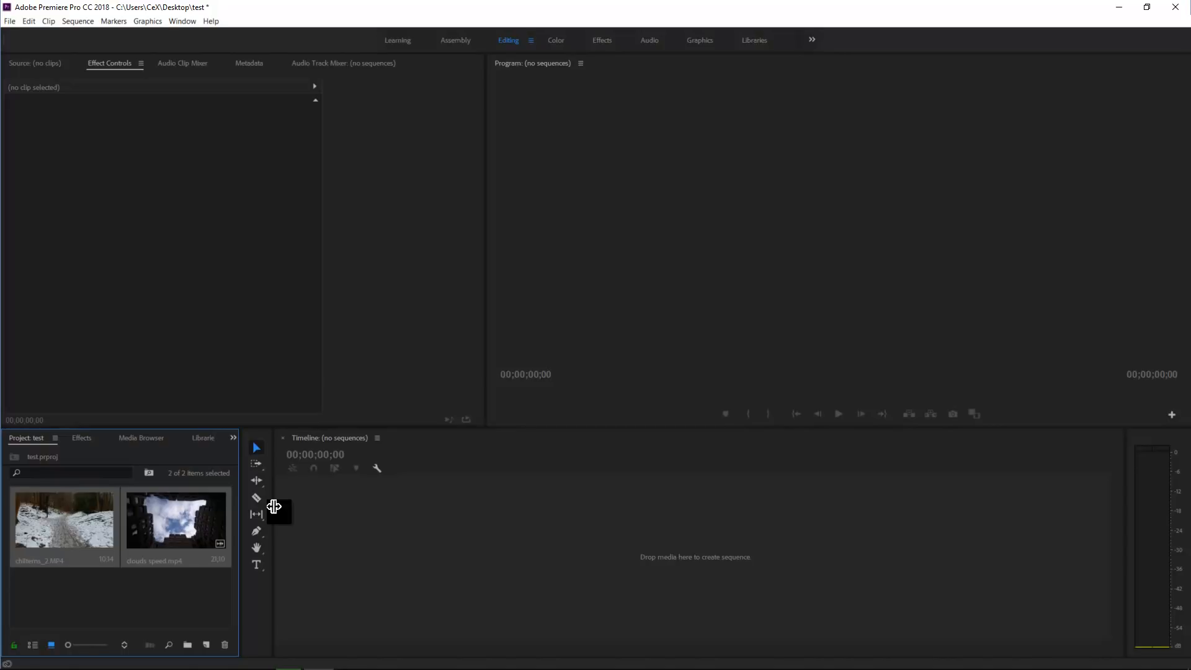
{"action": "left_click", "coordinate": [64, 520]}
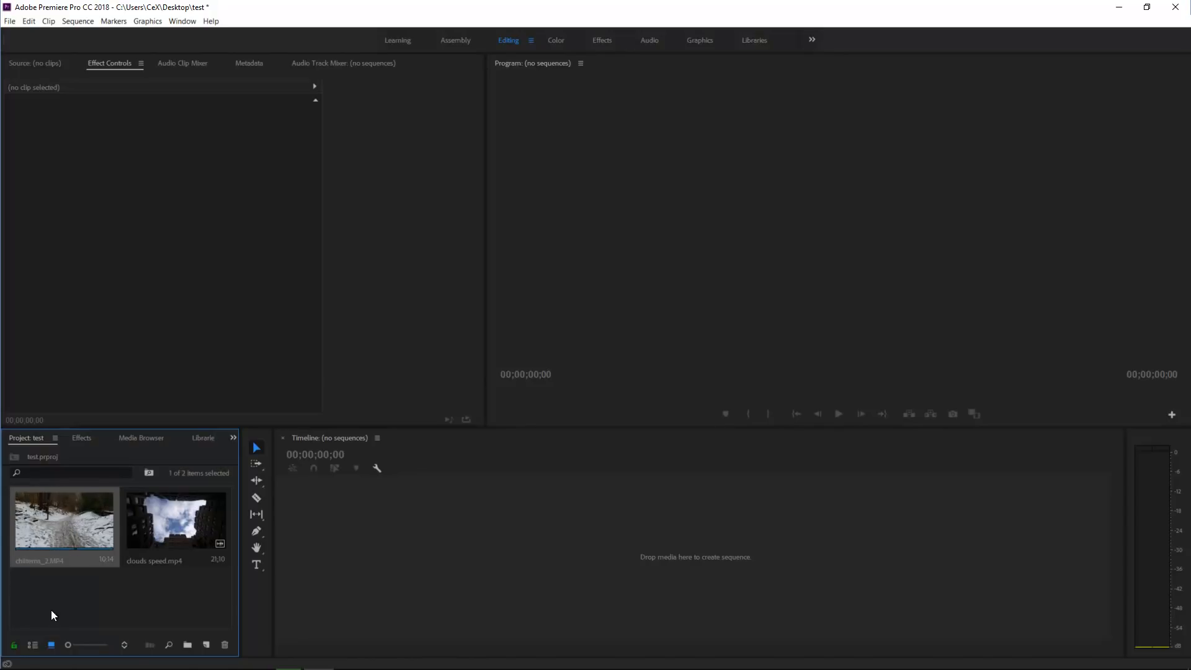
{"action": "left_click", "coordinate": [32, 645]}
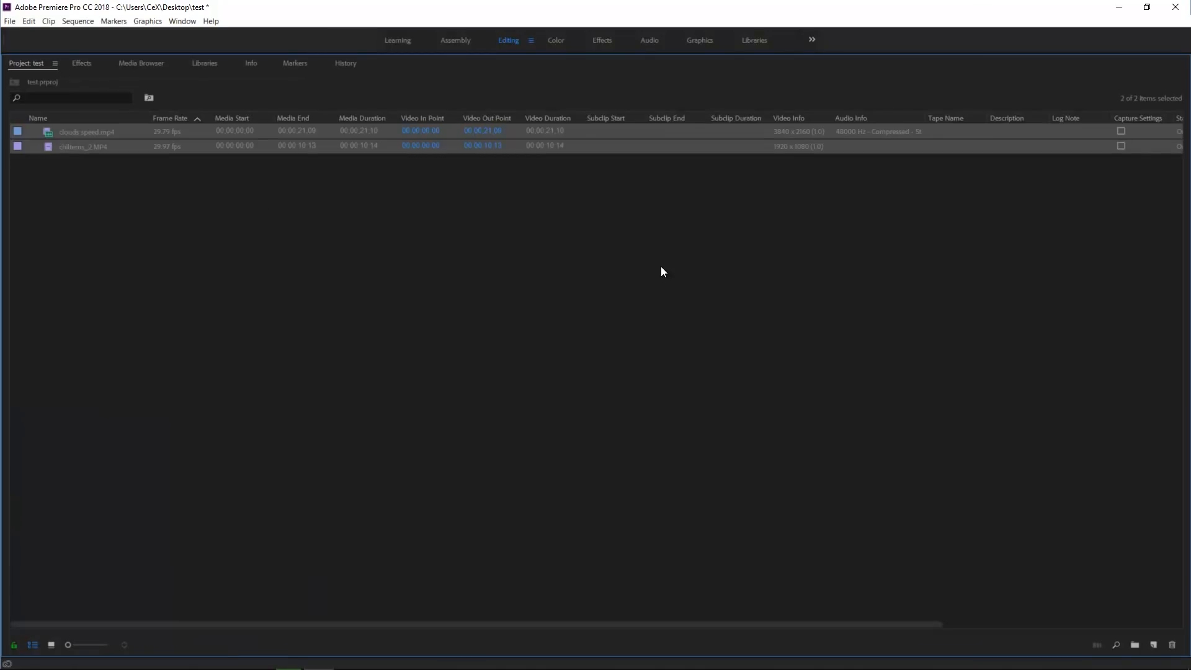
{"action": "mouse_move", "coordinate": [797, 150]}
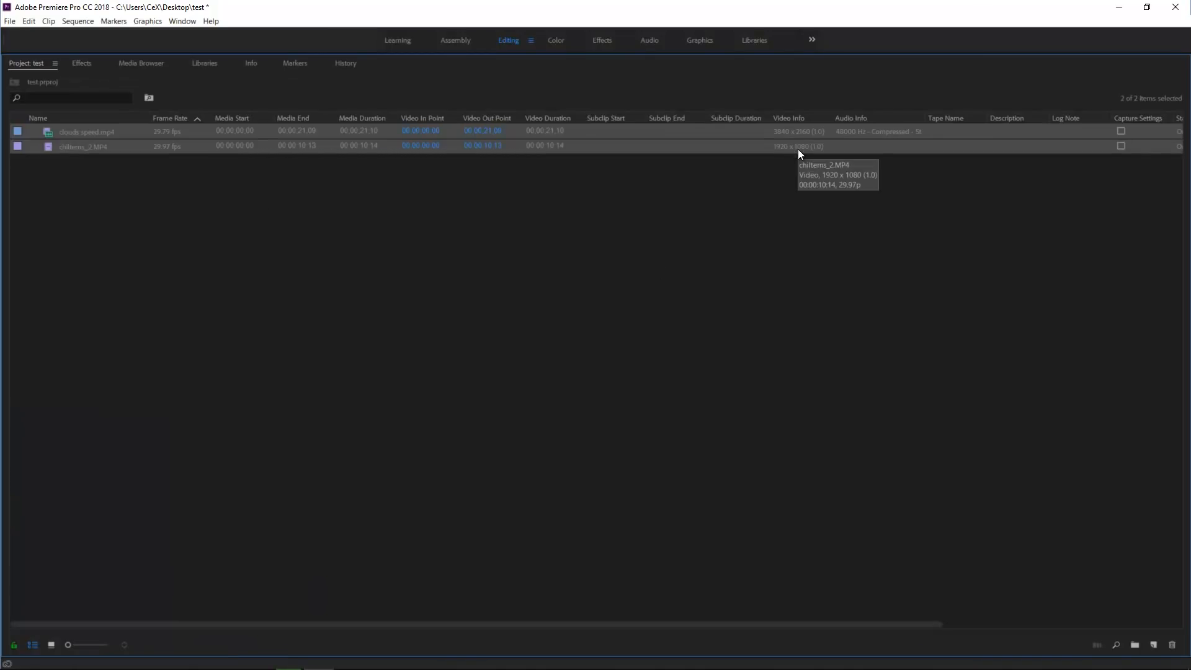
{"action": "mouse_move", "coordinate": [172, 537]}
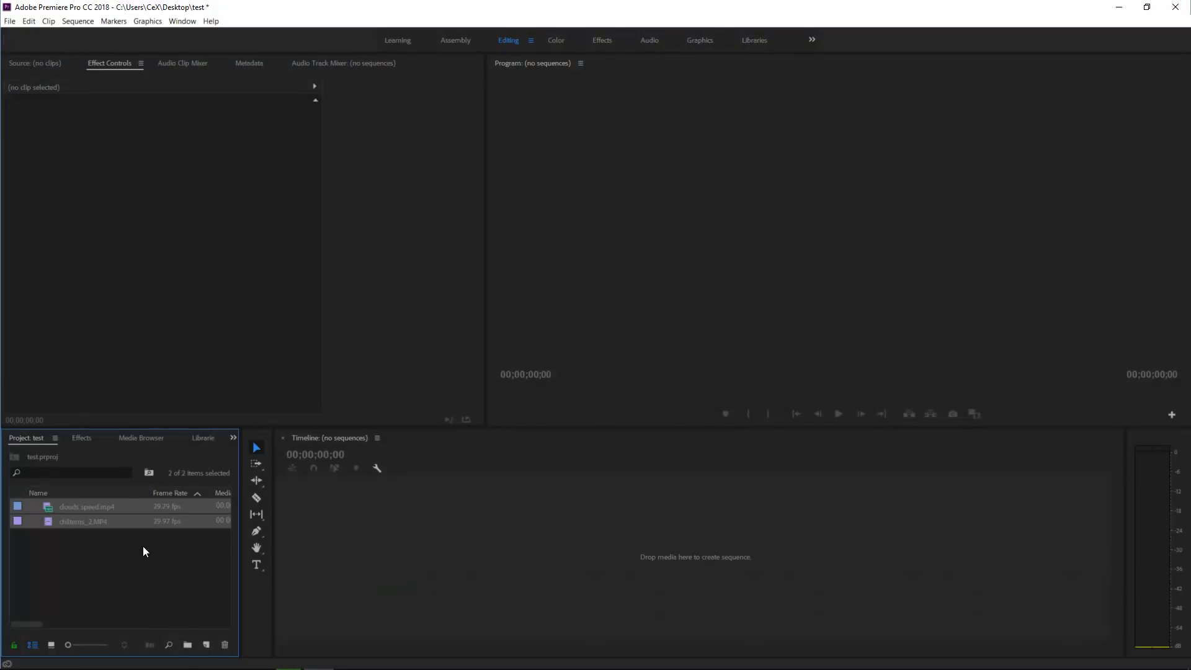
Step: Build a sequence with chilterns_2 followed by clouds speed and select the snowy forest clip
{"action": "left_click", "coordinate": [117, 543]}
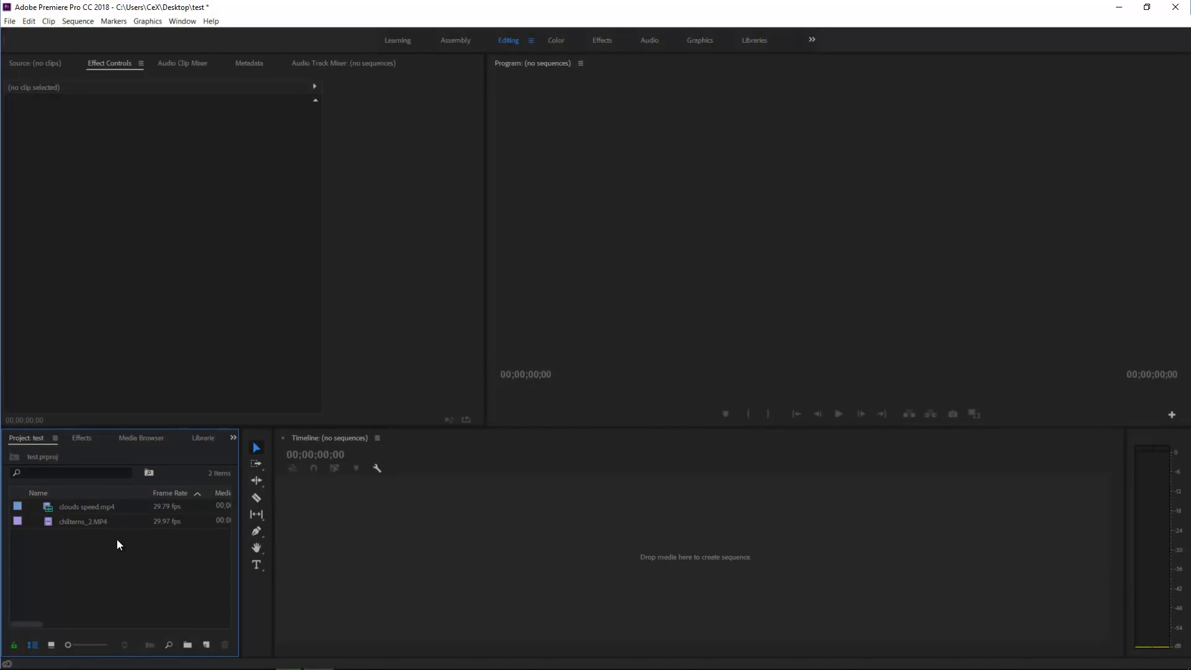
{"action": "mouse_move", "coordinate": [99, 527]}
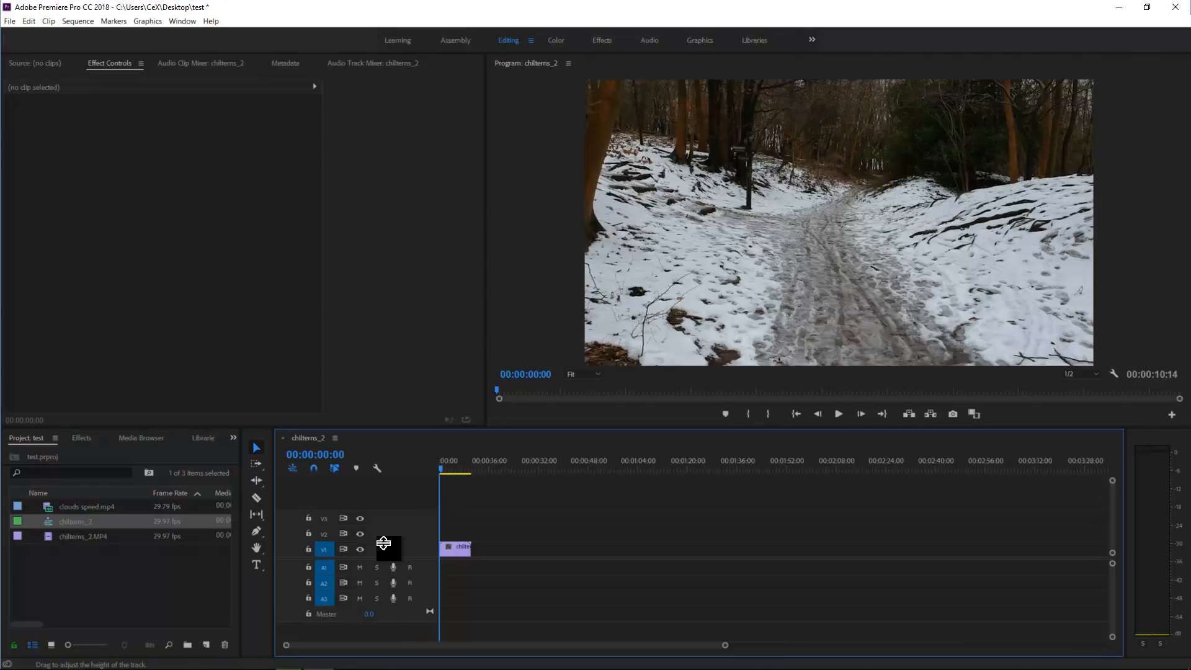
{"action": "left_click", "coordinate": [86, 506]}
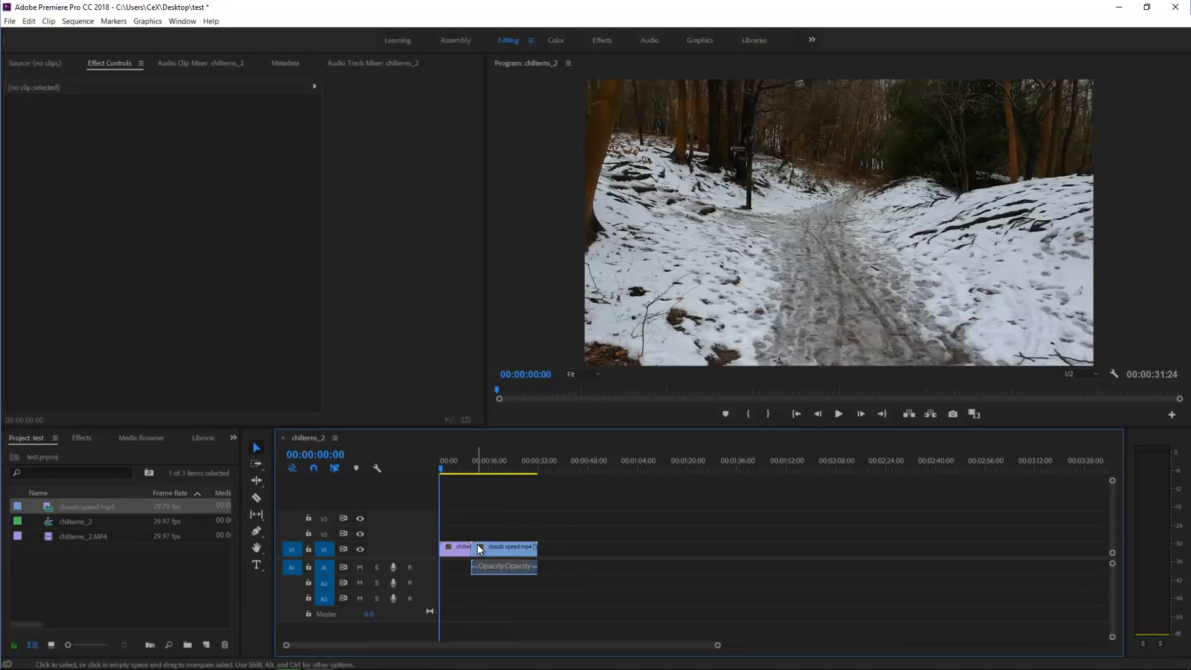
{"action": "left_click", "coordinate": [504, 460]}
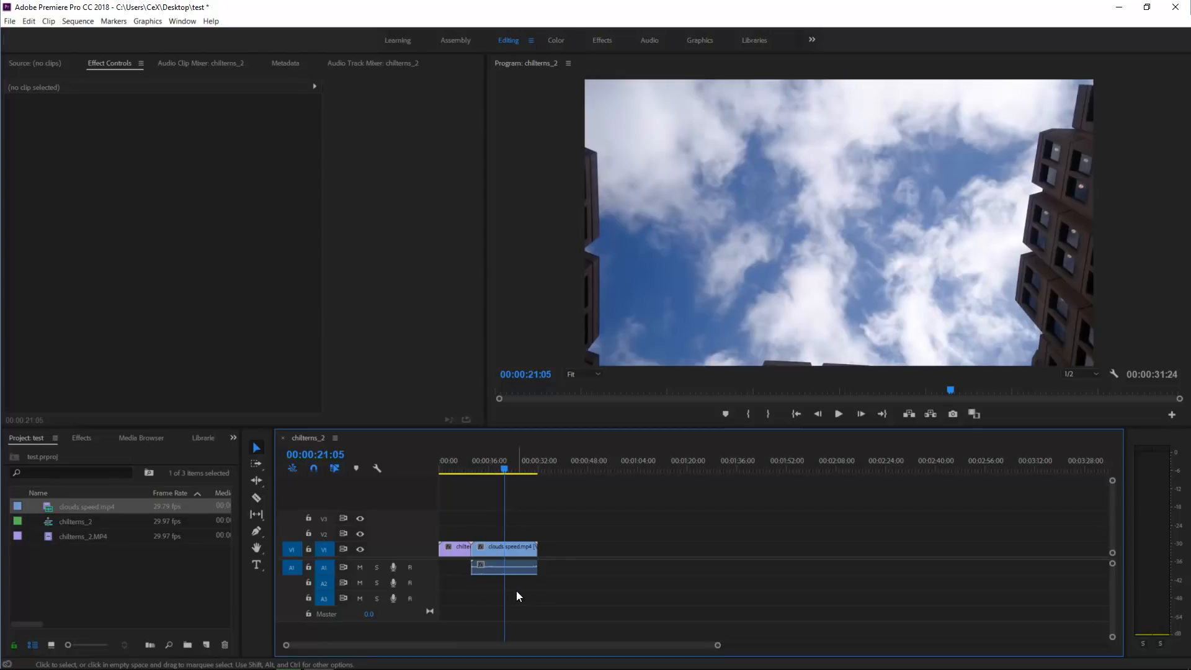
{"action": "left_click", "coordinate": [507, 472]}
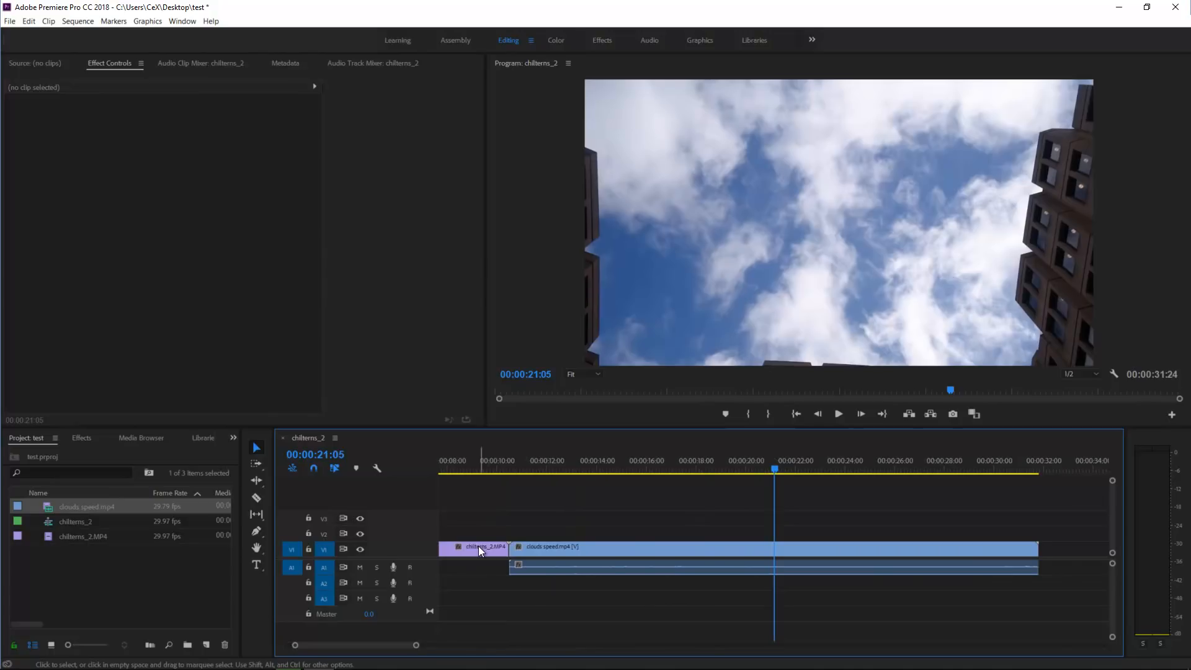
{"action": "left_click", "coordinate": [475, 546]}
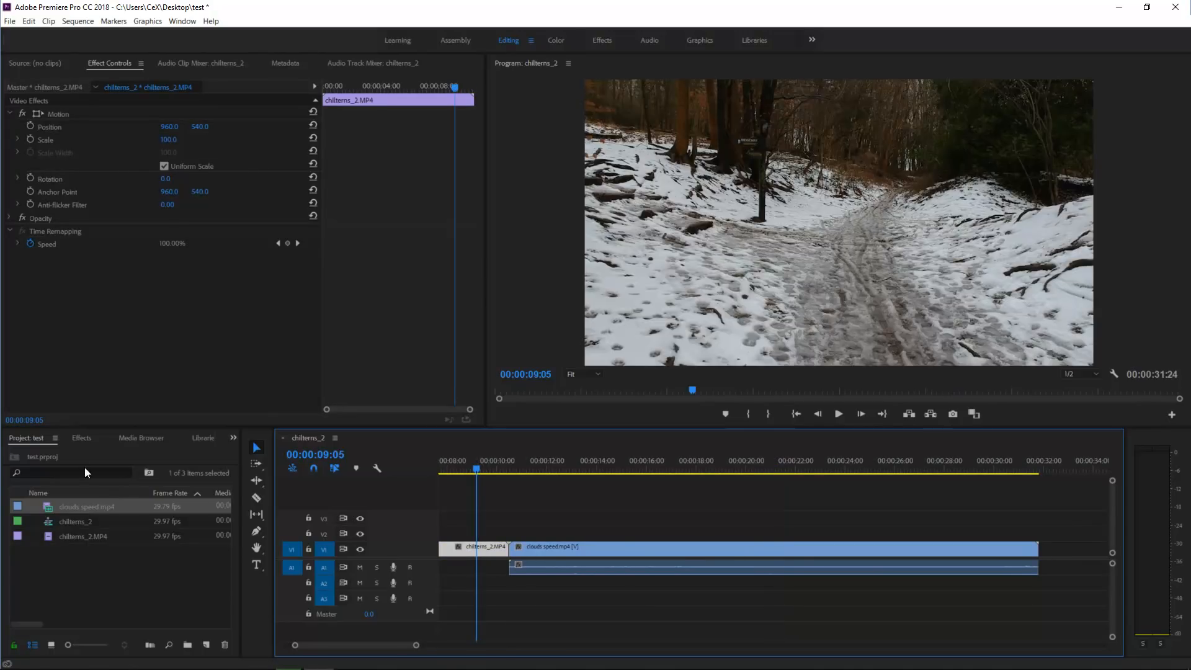
Step: Find Gaussian Blur via an effects search for 'blu' and apply it to the snowy clip at blurriness 15
{"action": "left_click", "coordinate": [82, 437]}
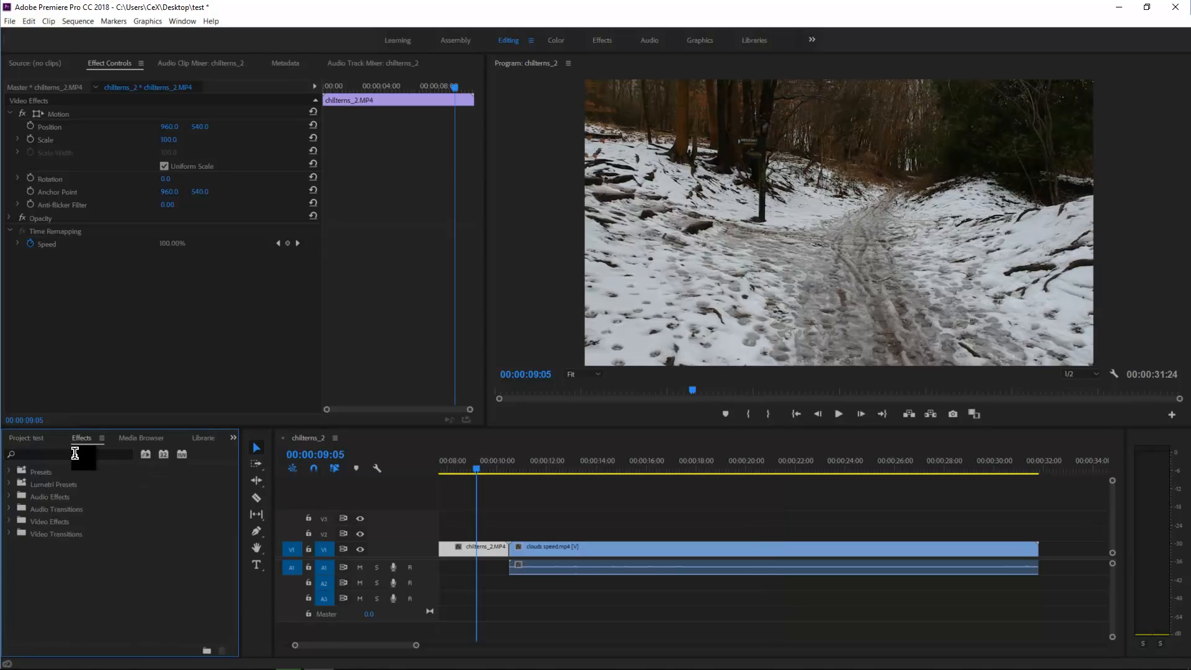
{"action": "type", "text": "blur"}
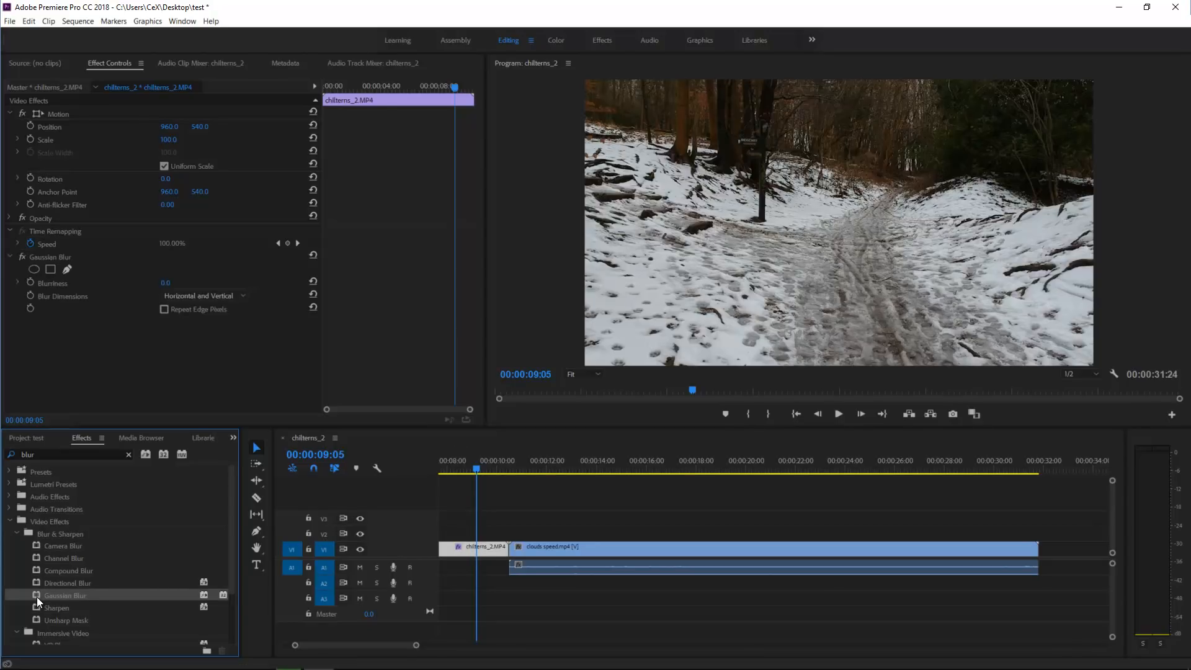
{"action": "left_click", "coordinate": [608, 548]}
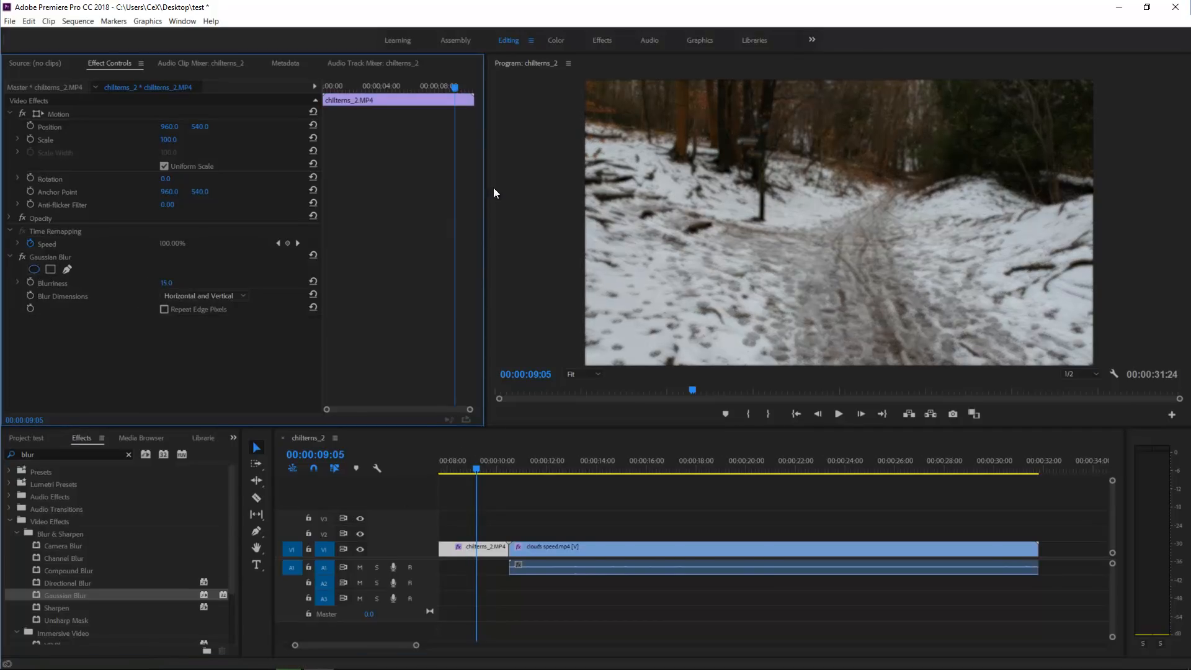
Step: Add an inverted oval mask to the snowy clip's Gaussian Blur
{"action": "left_click", "coordinate": [34, 270]}
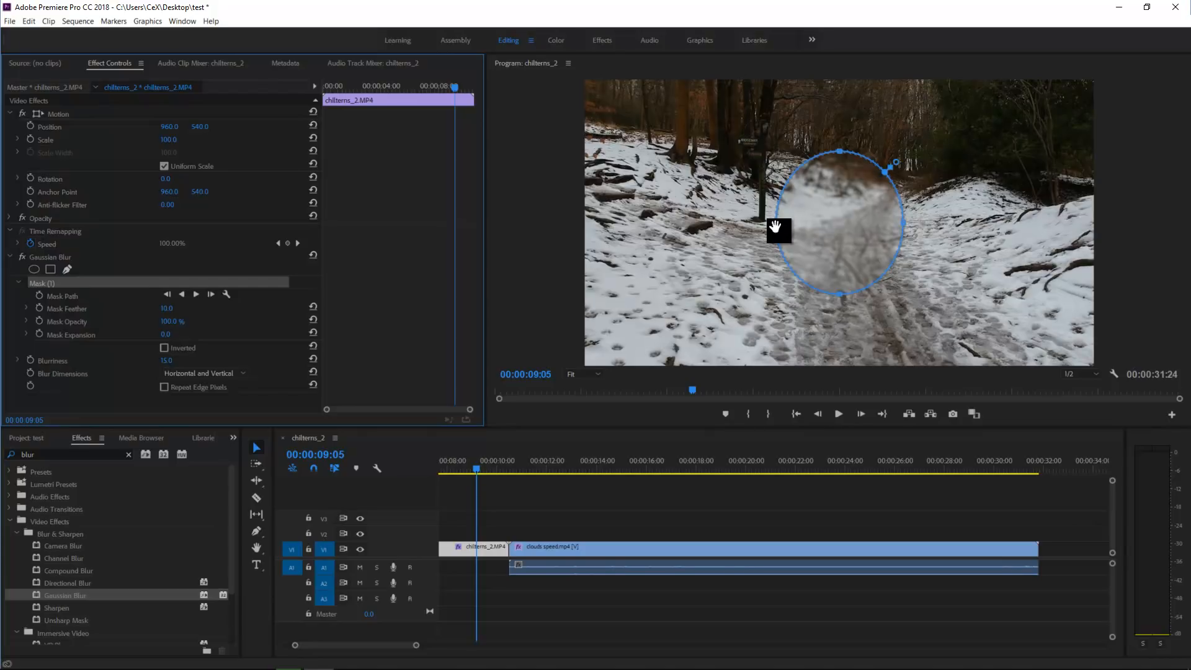
{"action": "mouse_move", "coordinate": [779, 224]}
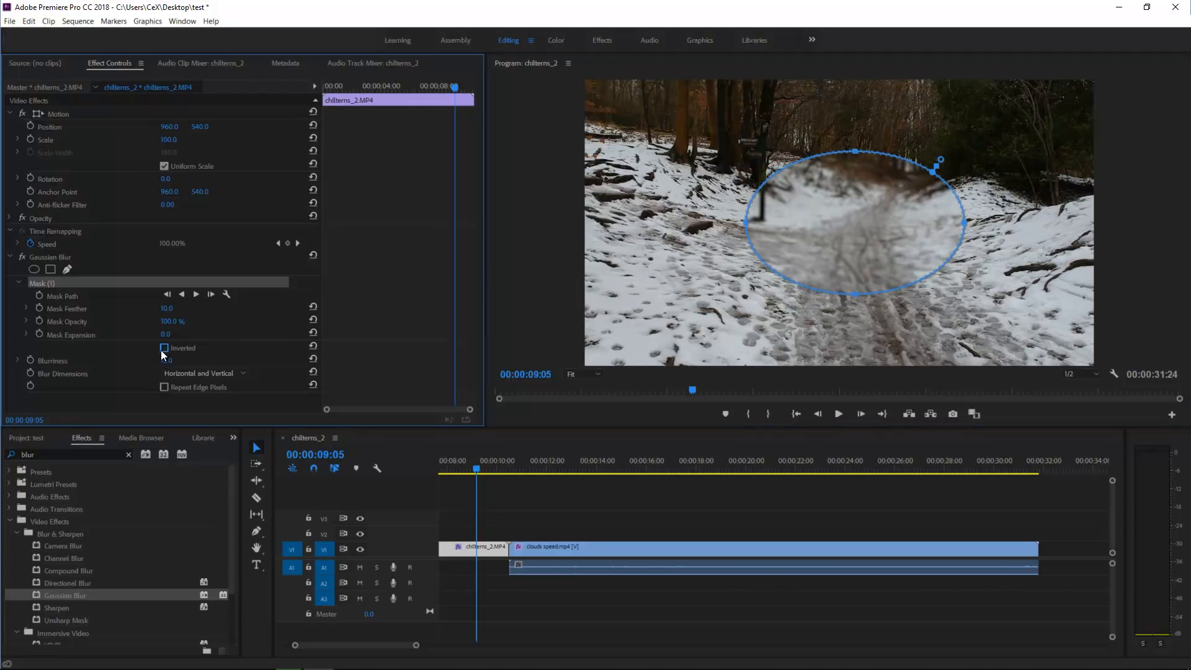
{"action": "left_click", "coordinate": [164, 348]}
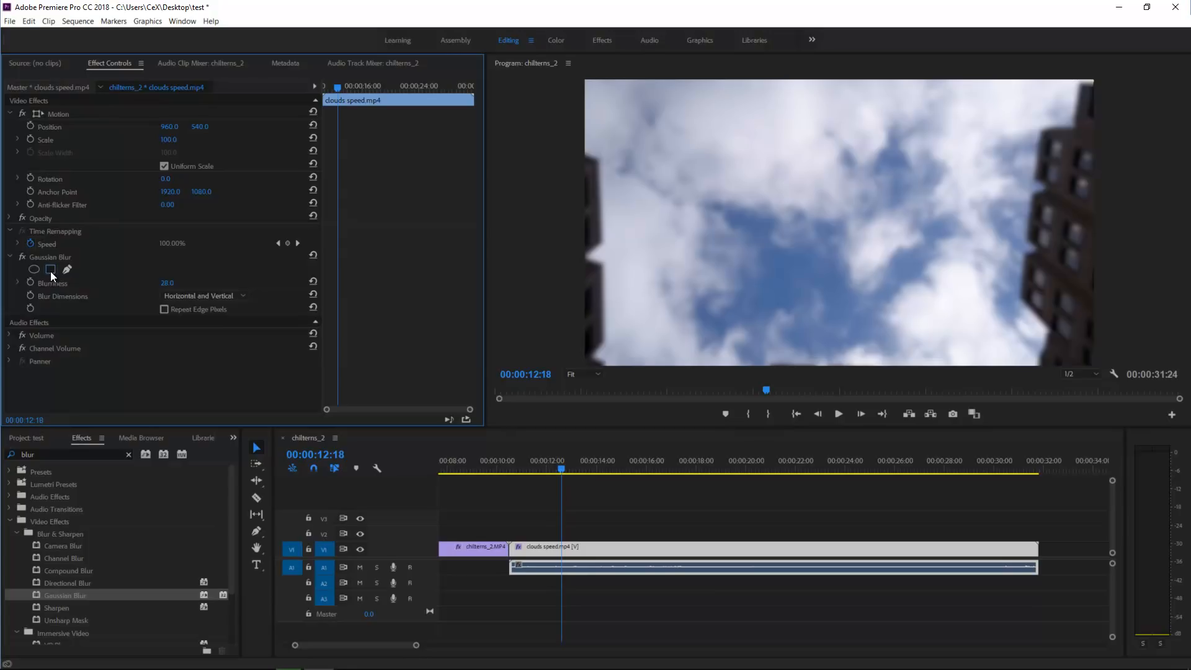
Step: Add an inverted rectangular mask to the clouds clip's Gaussian Blur
{"action": "left_click", "coordinate": [49, 269]}
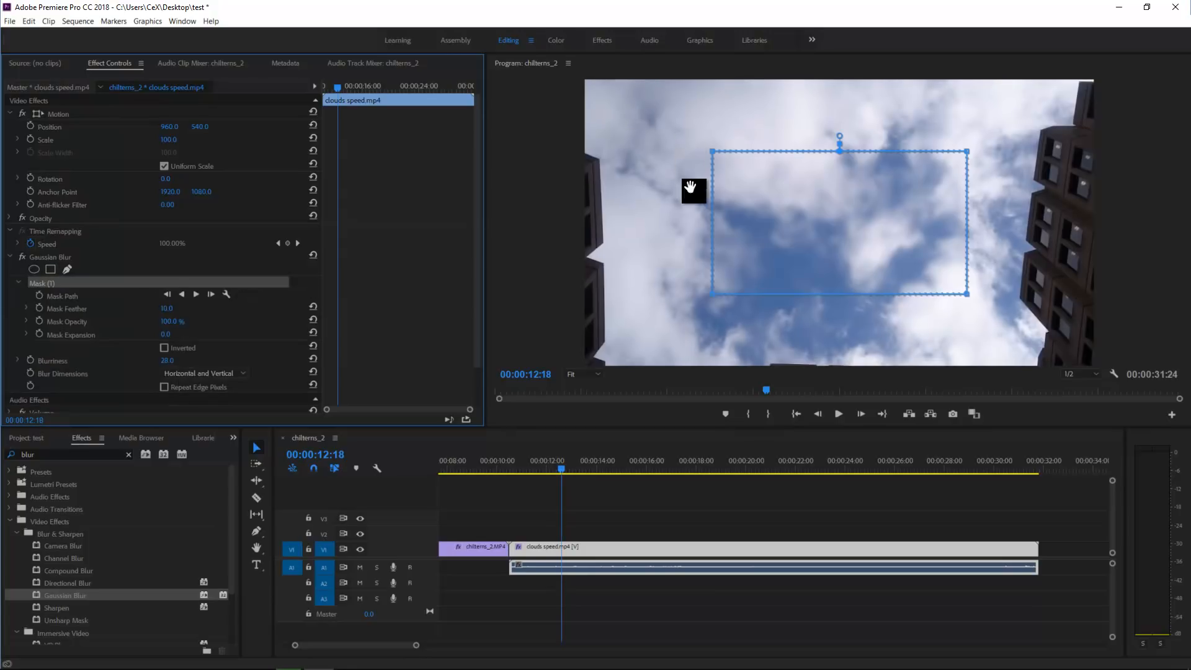
{"action": "mouse_move", "coordinate": [709, 153]}
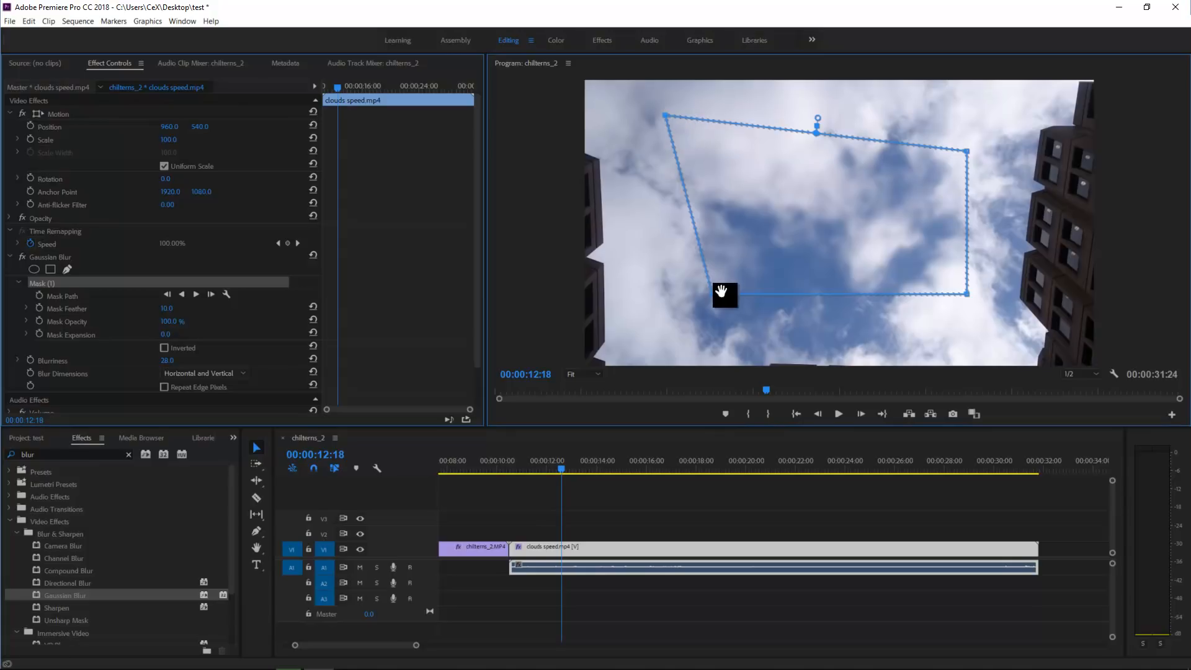
{"action": "mouse_move", "coordinate": [845, 328]}
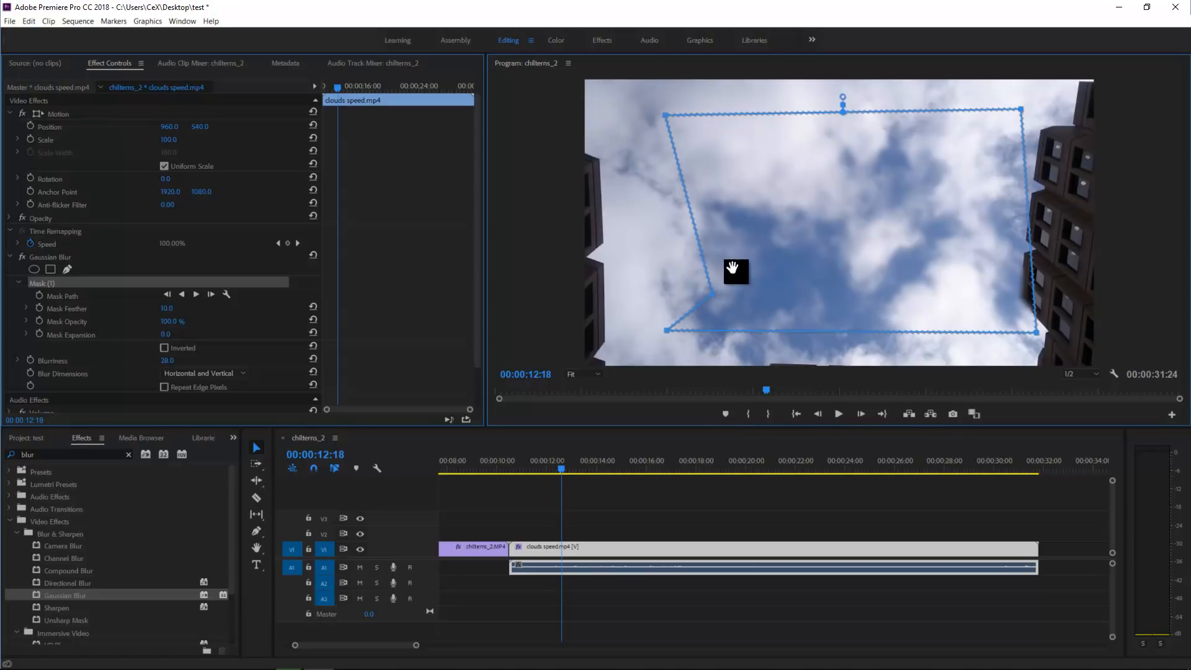
{"action": "mouse_move", "coordinate": [664, 289]}
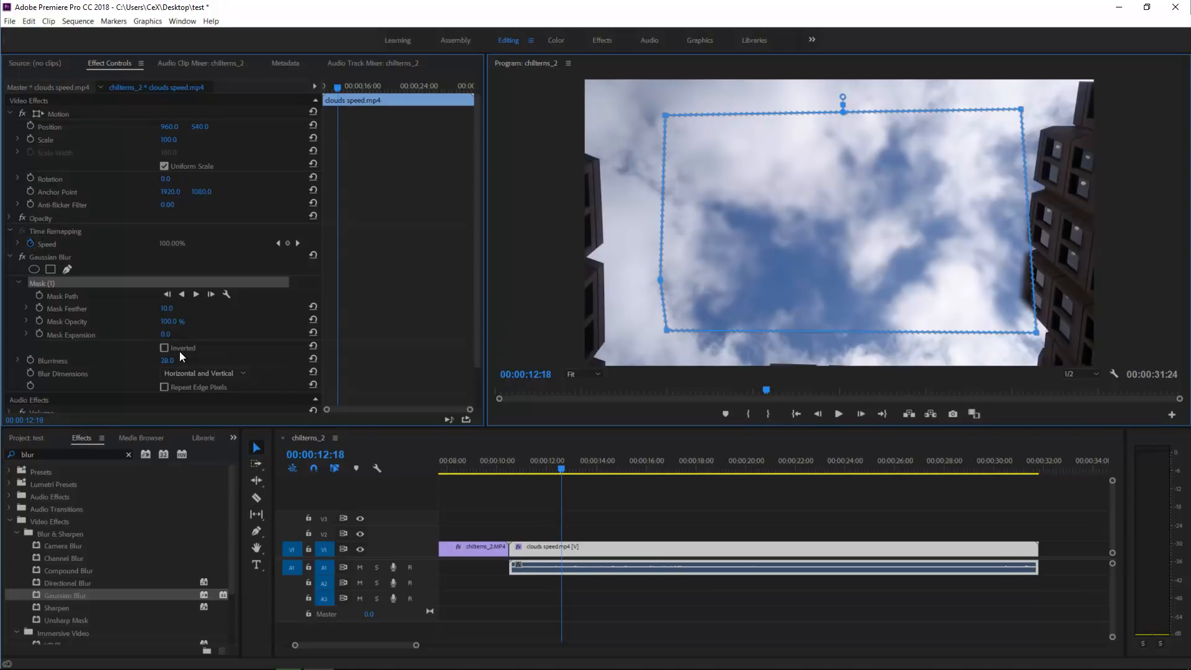
{"action": "left_click", "coordinate": [163, 348]}
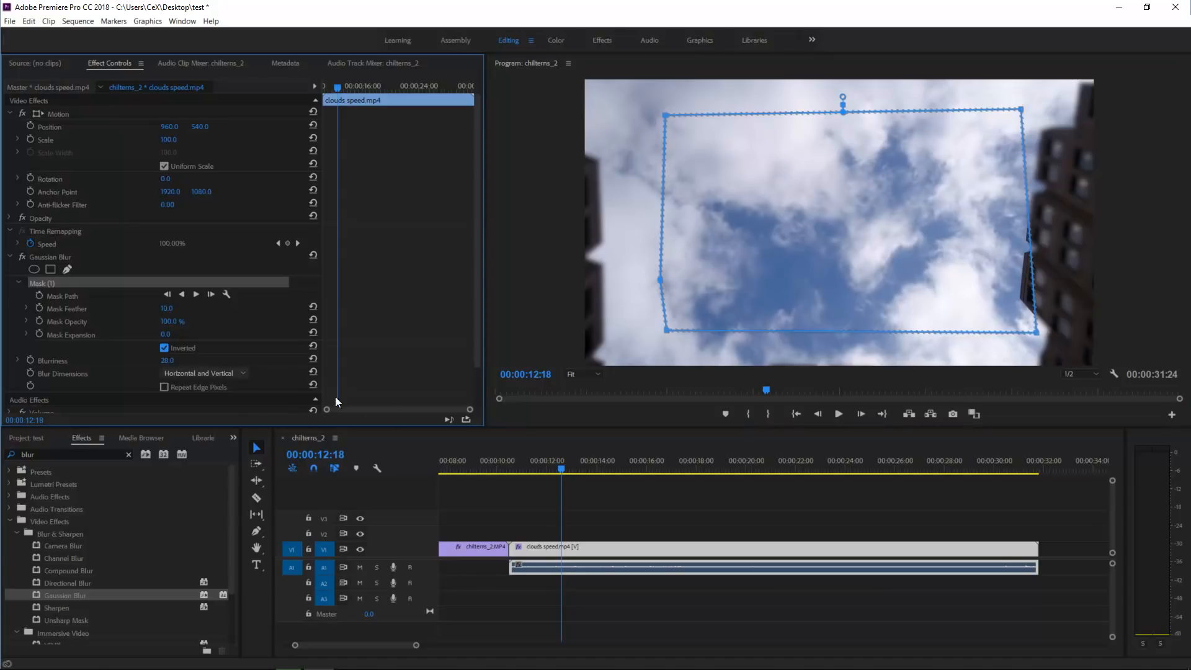
{"action": "mouse_move", "coordinate": [655, 476]}
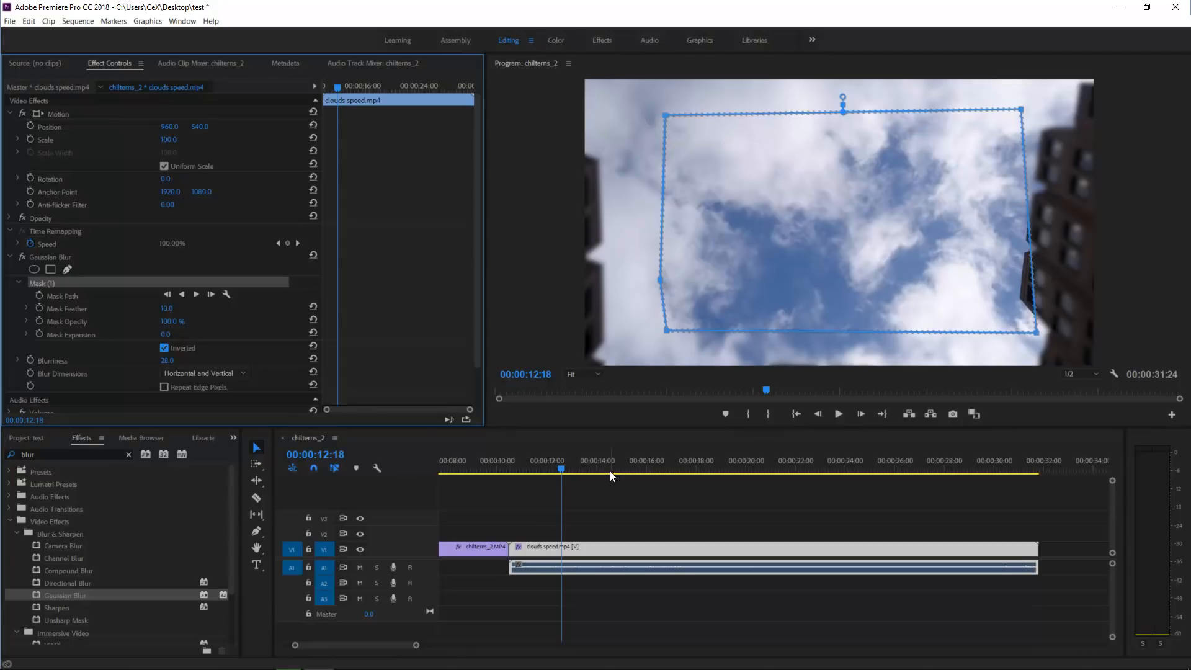
{"action": "mouse_move", "coordinate": [647, 481]}
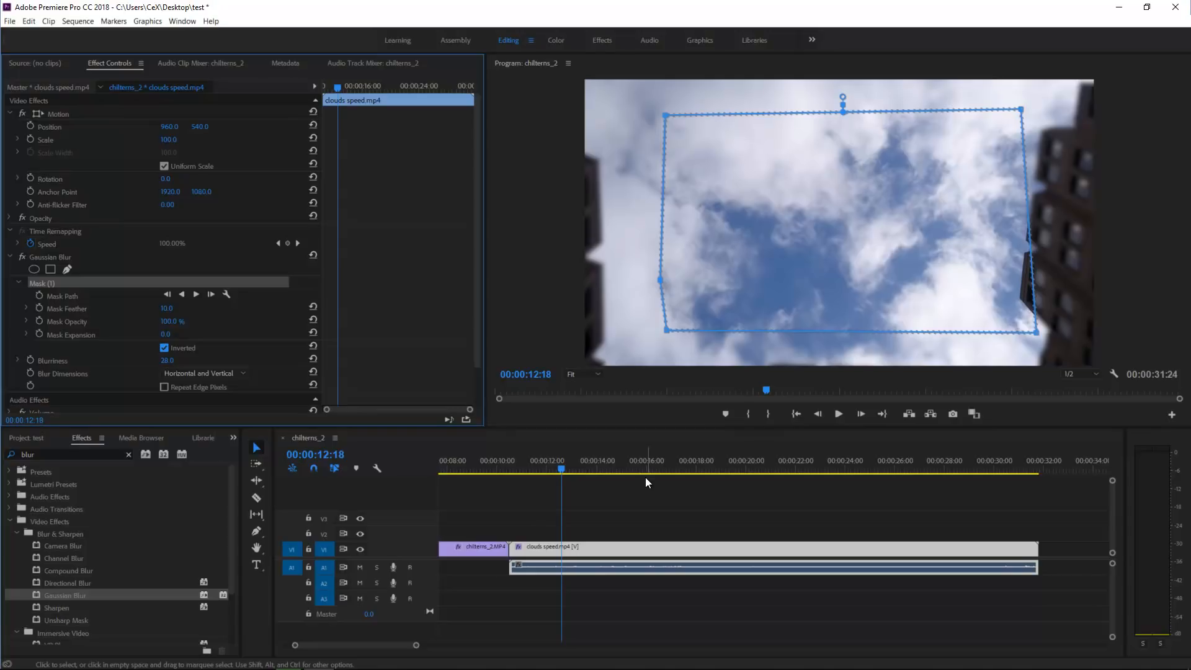
{"action": "left_click", "coordinate": [14, 656]}
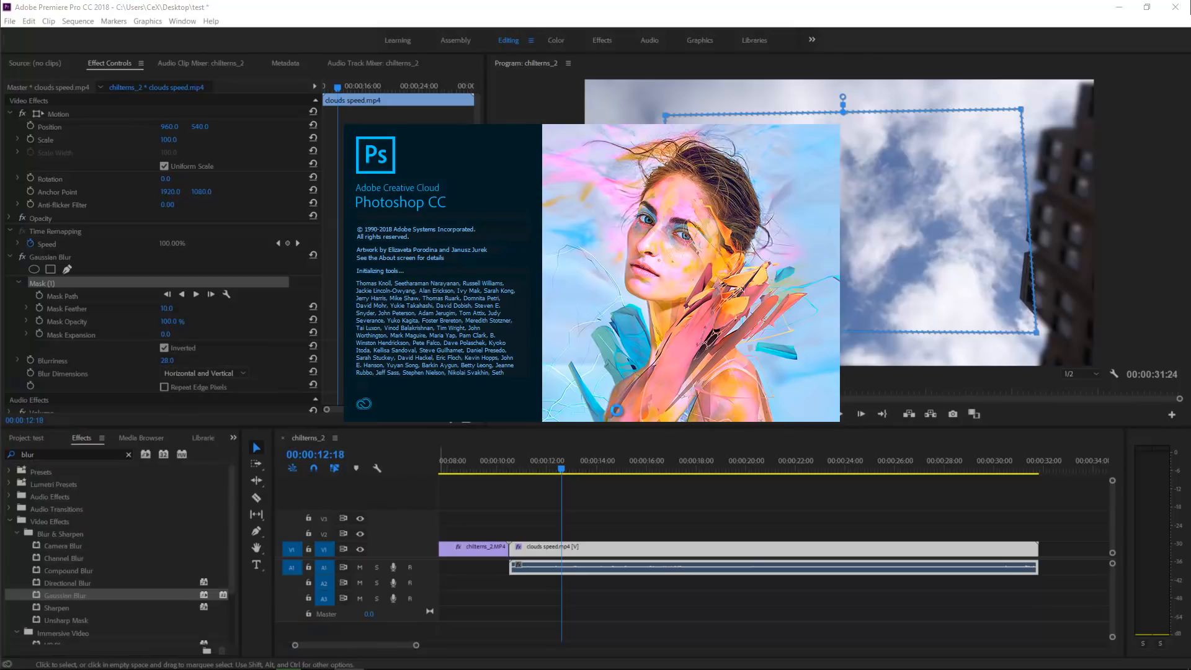
{"action": "mouse_move", "coordinate": [617, 465]}
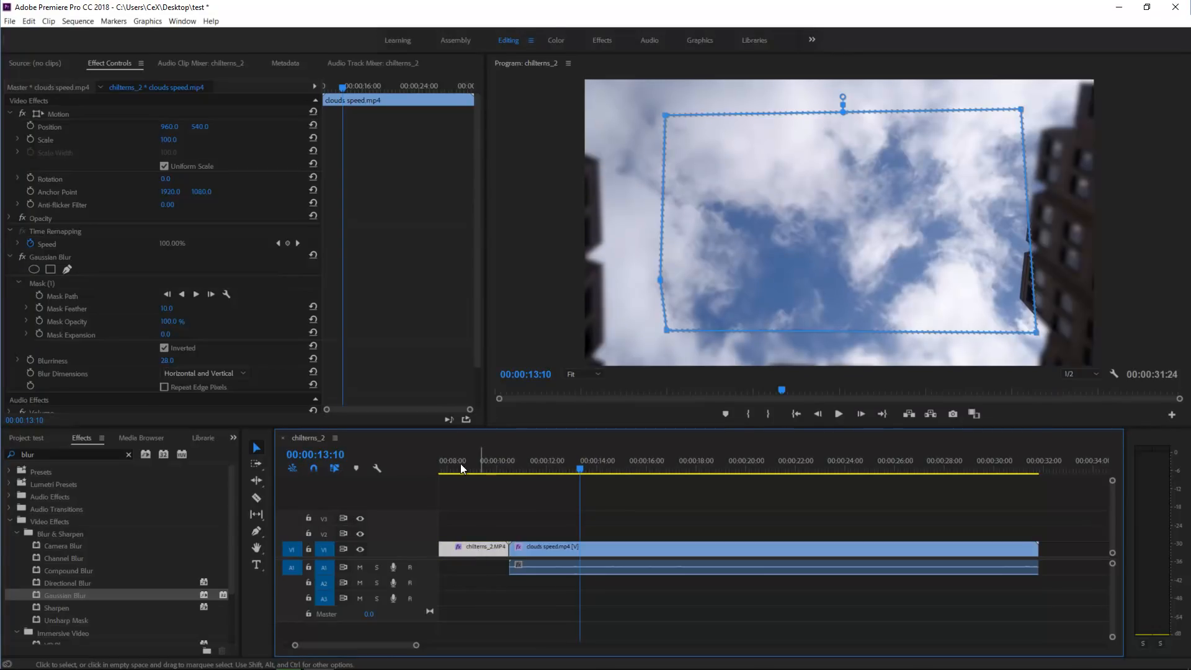
Step: Load chilterns_2 in Effect Controls and expand its Opacity settings
{"action": "left_click", "coordinate": [445, 460]}
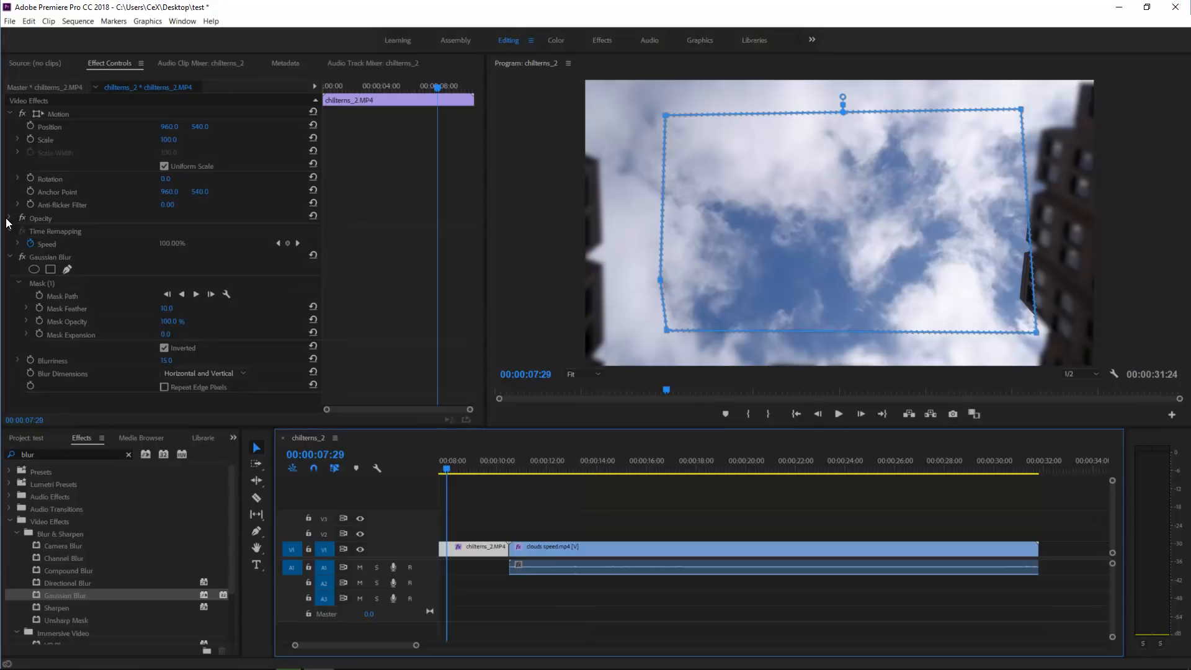
{"action": "left_click", "coordinate": [18, 218]}
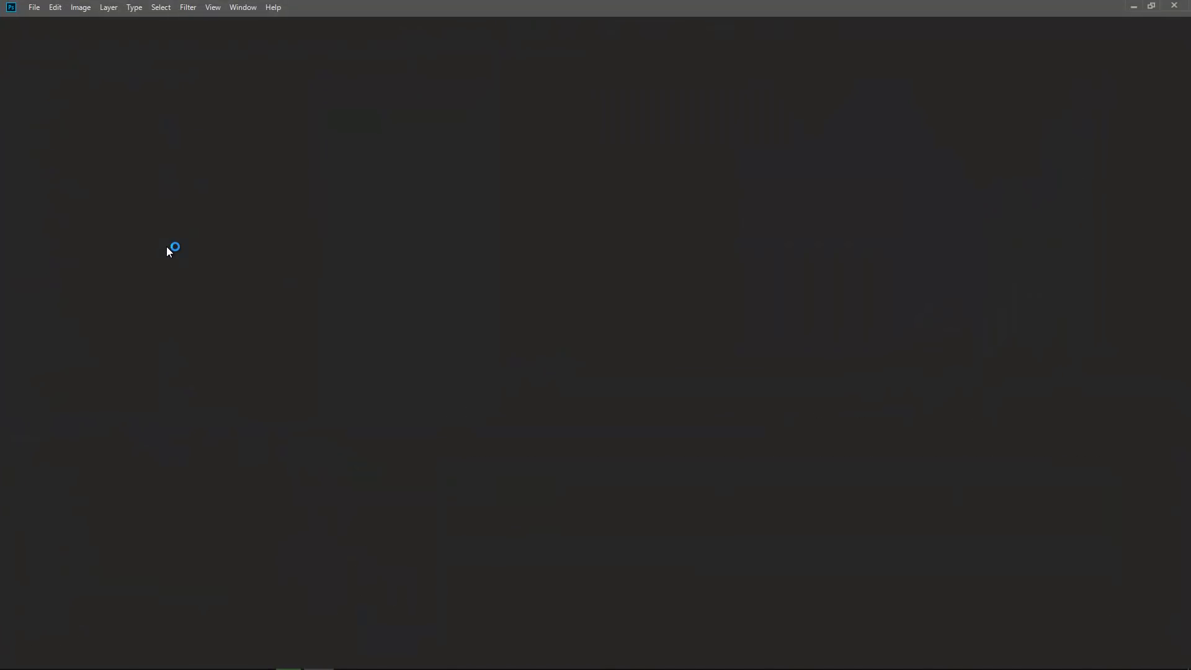
Step: Switch windows with Alt+Tab to bring Photoshop CC 2018's start screen forward
{"action": "key", "text": "alt+tab"}
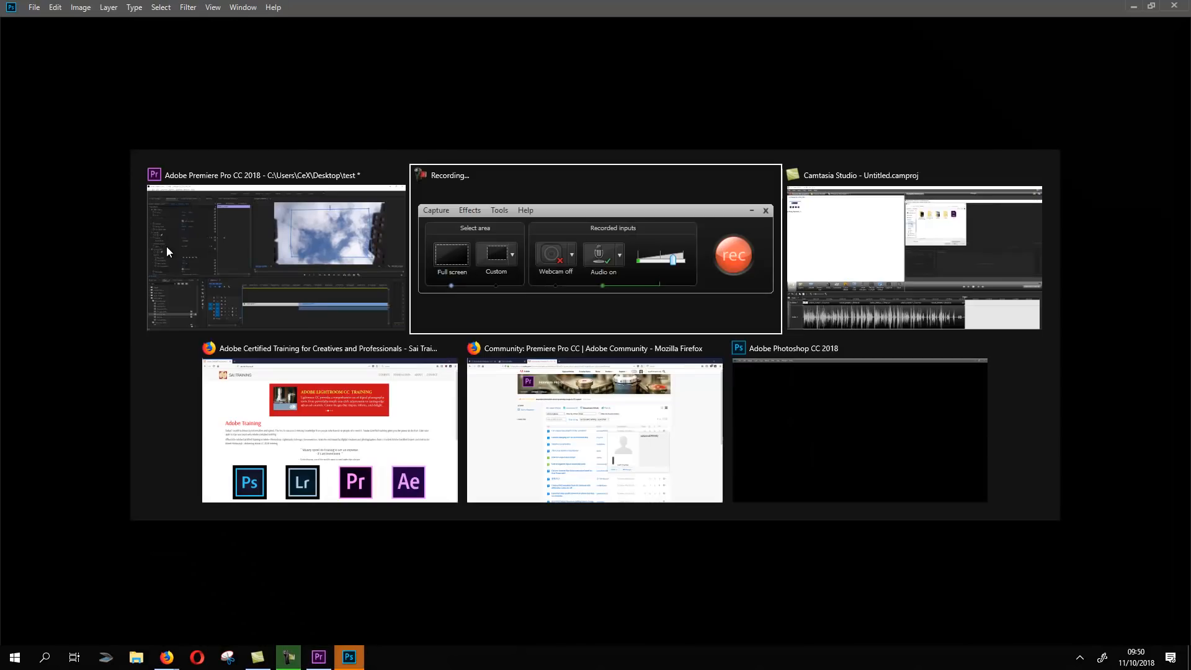
{"action": "left_click", "coordinate": [859, 429]}
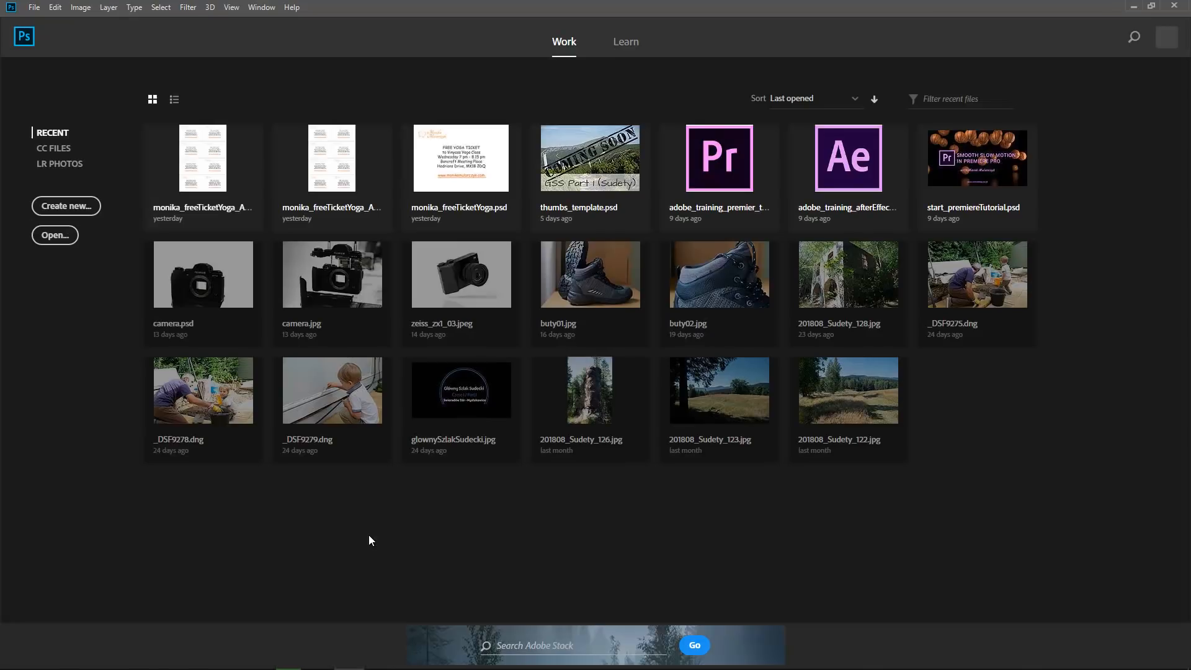
Step: Play the sequence from 00:00 to review the forest fade-in through the clouds clip
{"action": "left_click", "coordinate": [318, 656]}
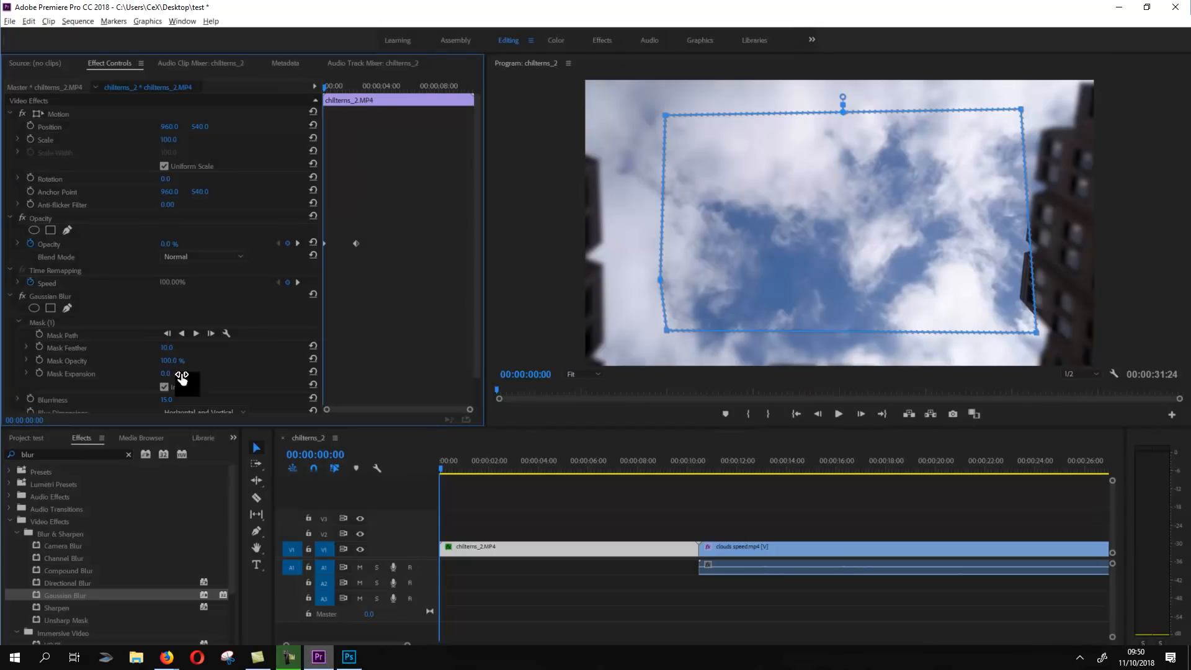
{"action": "left_click", "coordinate": [164, 387]}
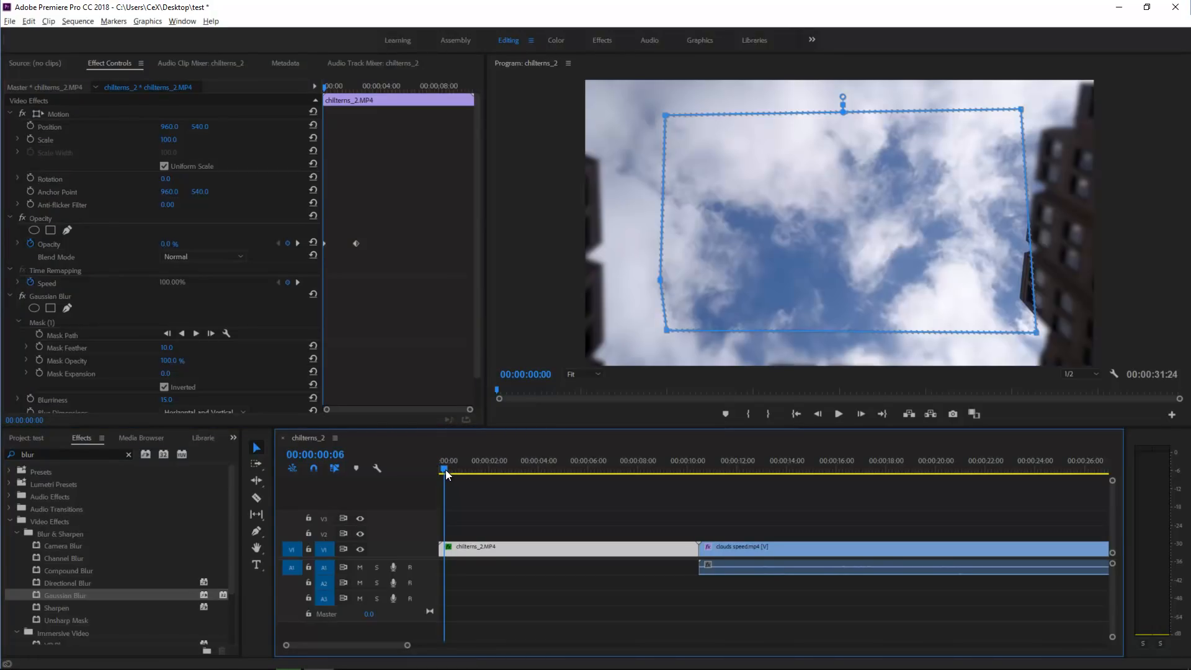
{"action": "left_click", "coordinate": [440, 469]}
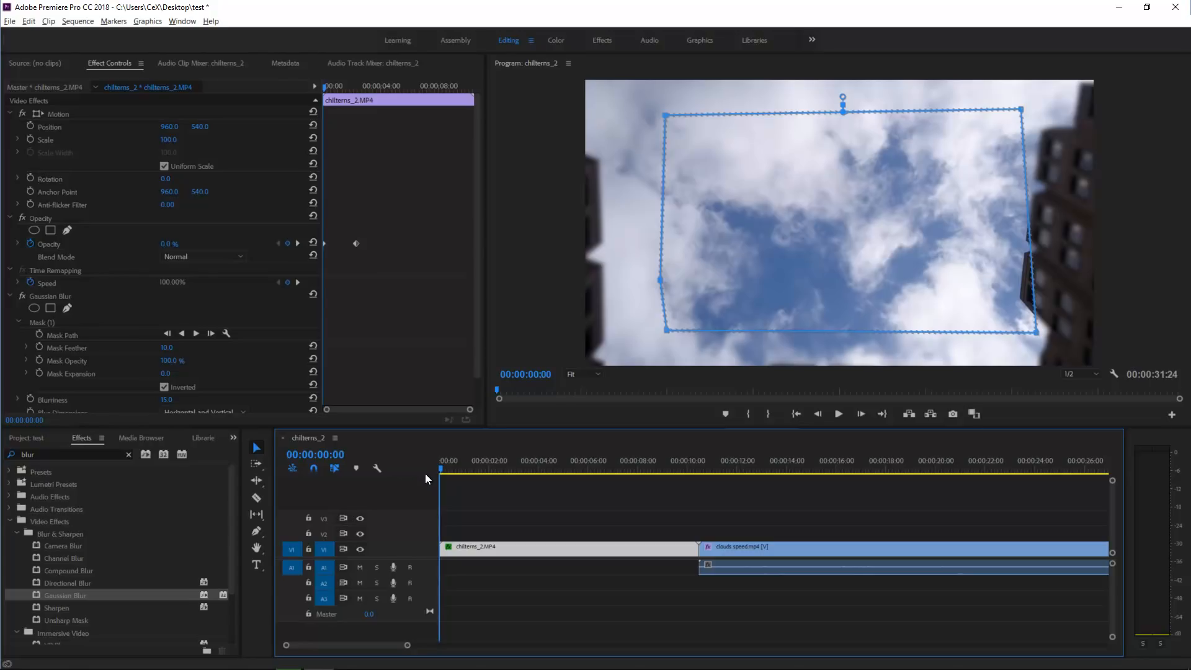
{"action": "left_click", "coordinate": [837, 414]}
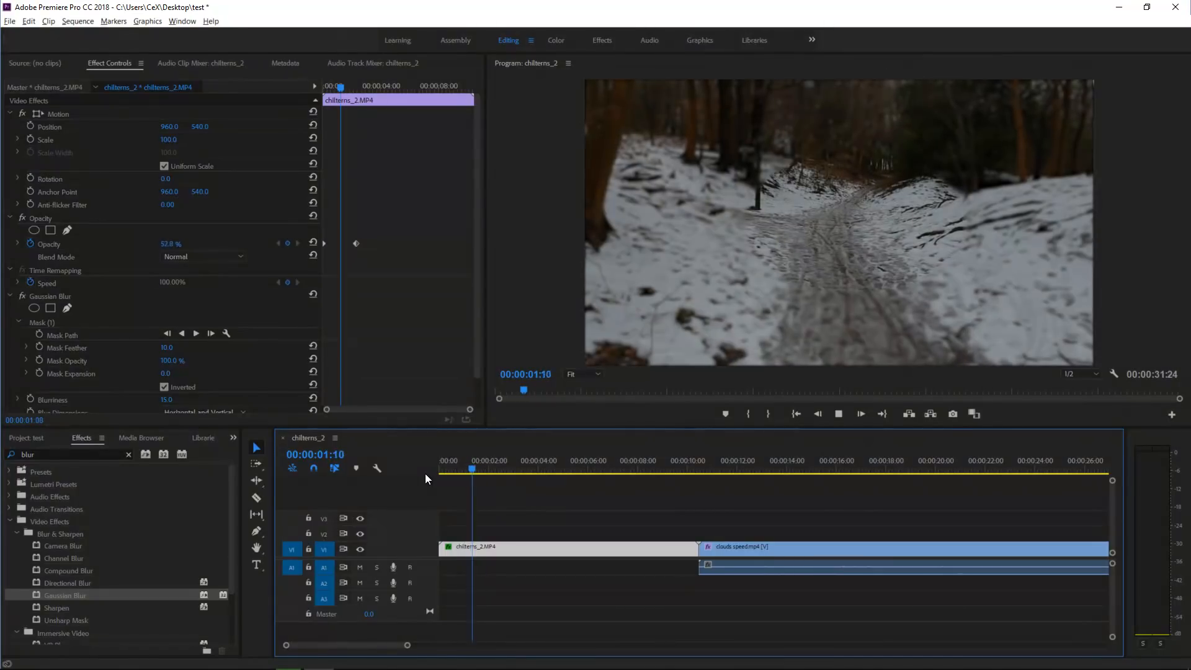
{"action": "left_click", "coordinate": [511, 468]}
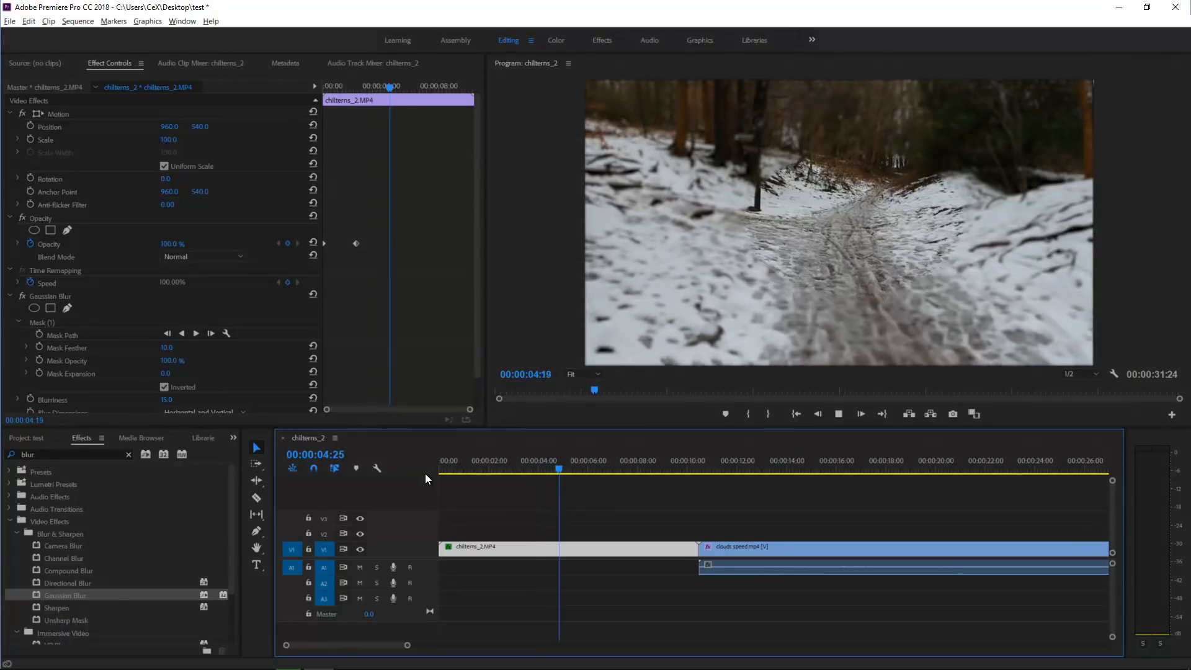
{"action": "left_click", "coordinate": [584, 468]}
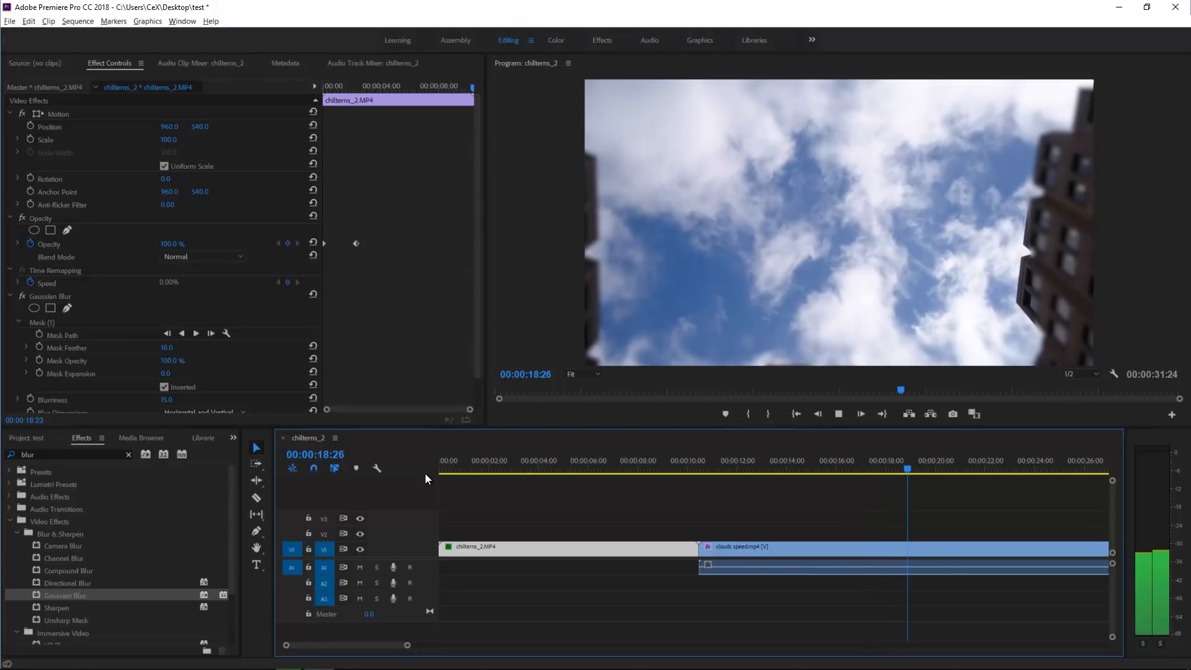
Step: Stop playback near five seconds and render effect previews via Sequence > Render Effects In to Out
{"action": "left_click", "coordinate": [910, 472]}
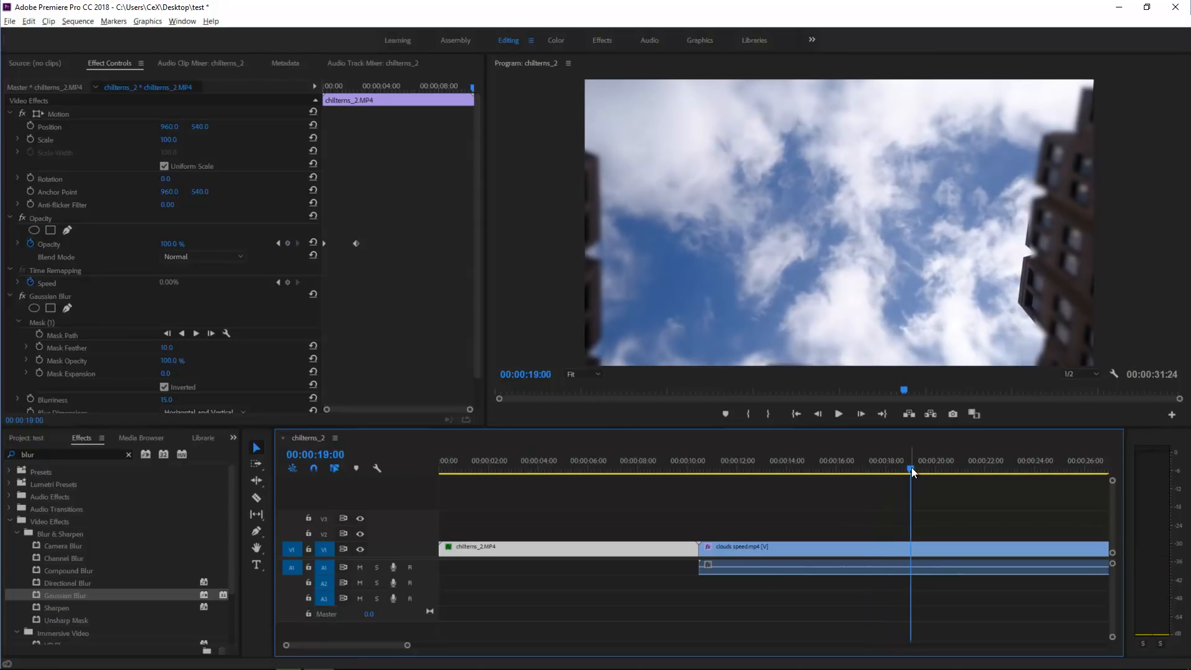
{"action": "left_click", "coordinate": [569, 469]}
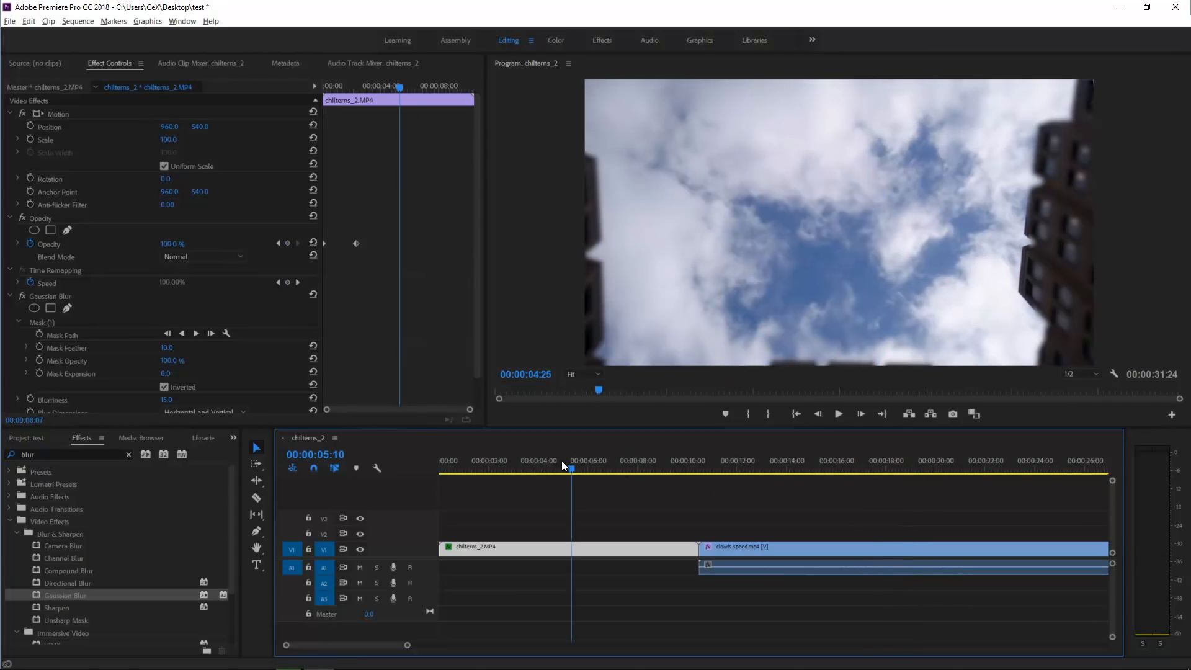
{"action": "left_click", "coordinate": [558, 461]}
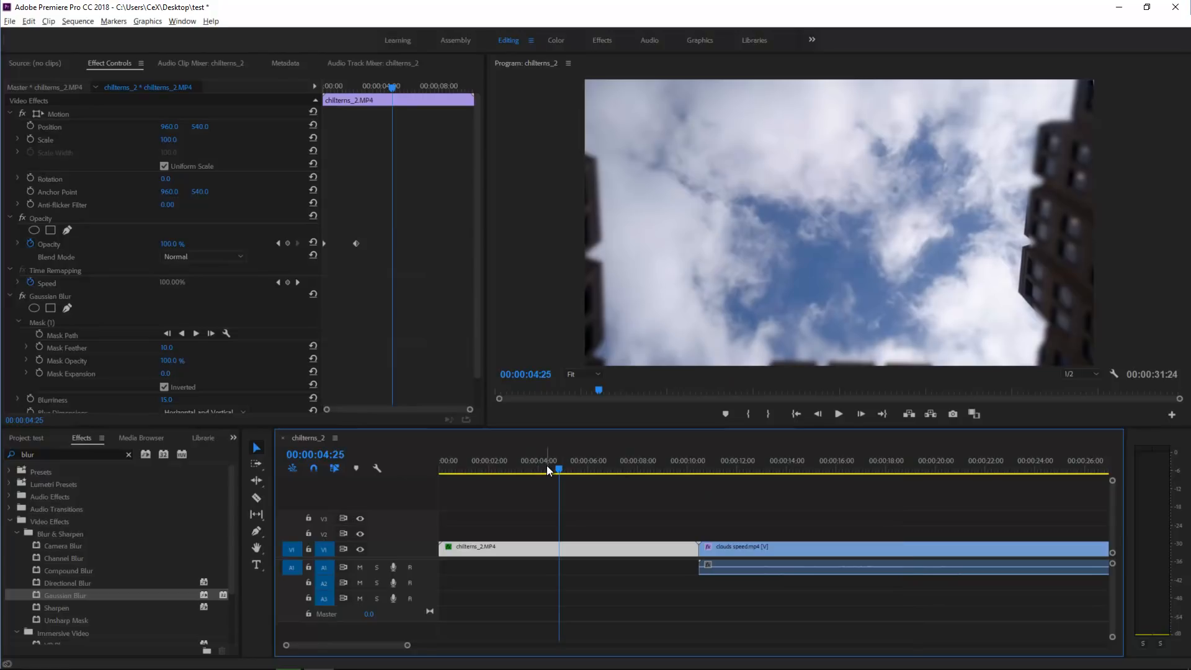
{"action": "mouse_move", "coordinate": [532, 552]}
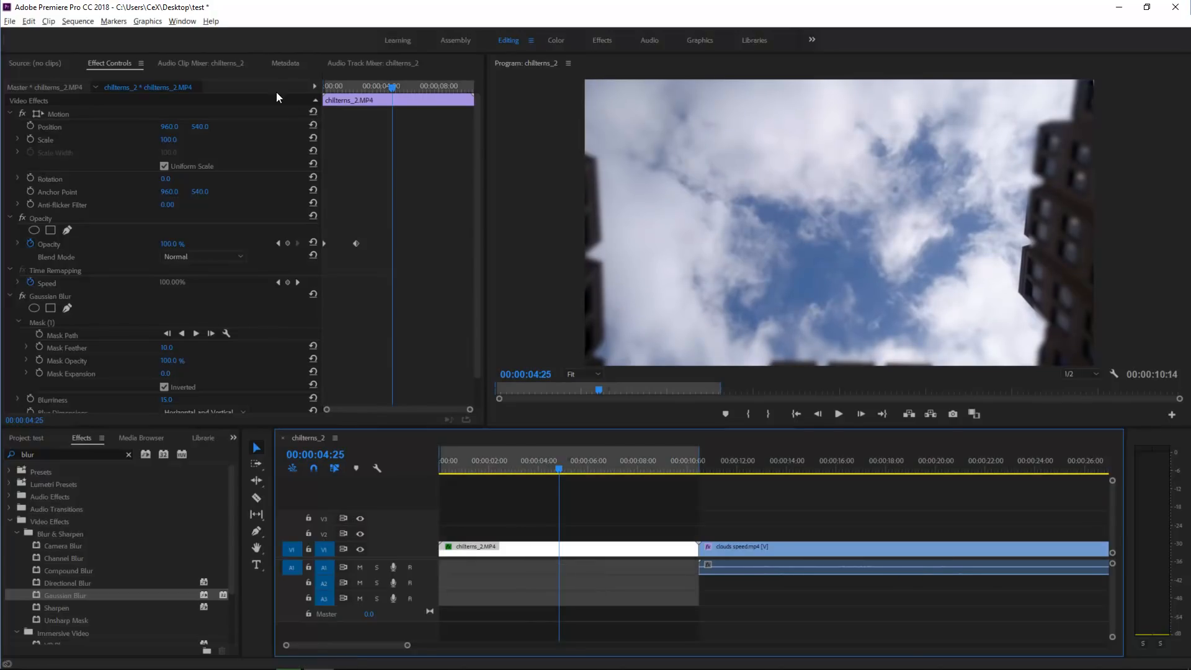
{"action": "left_click", "coordinate": [77, 21]}
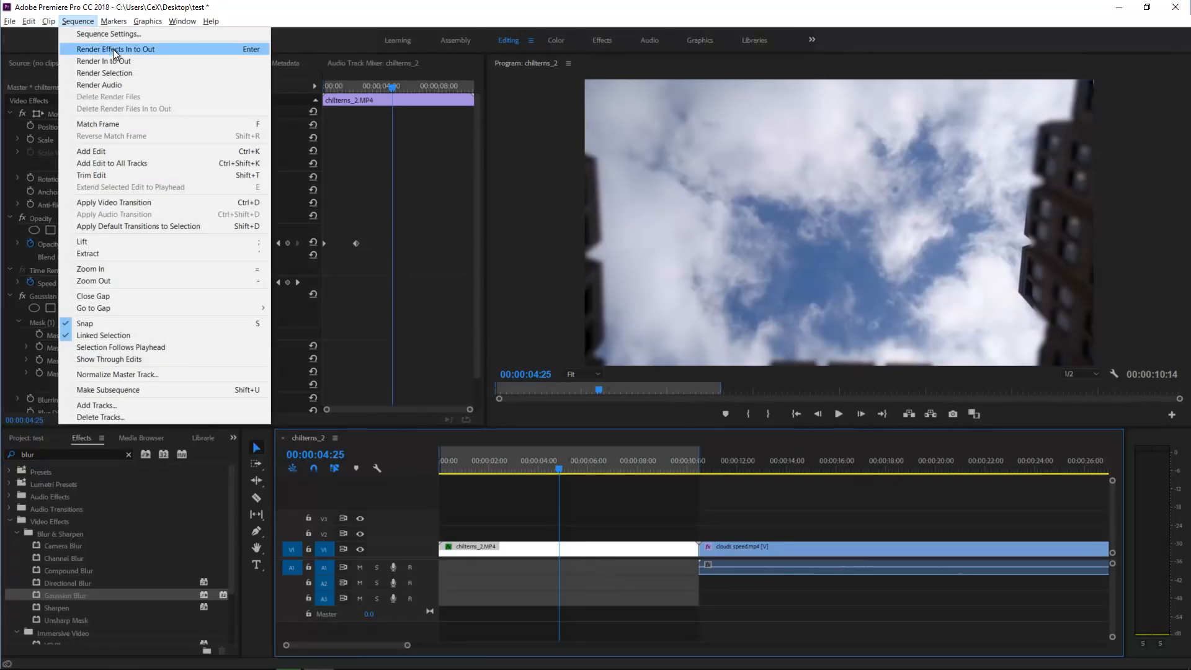
{"action": "left_click", "coordinate": [115, 48]}
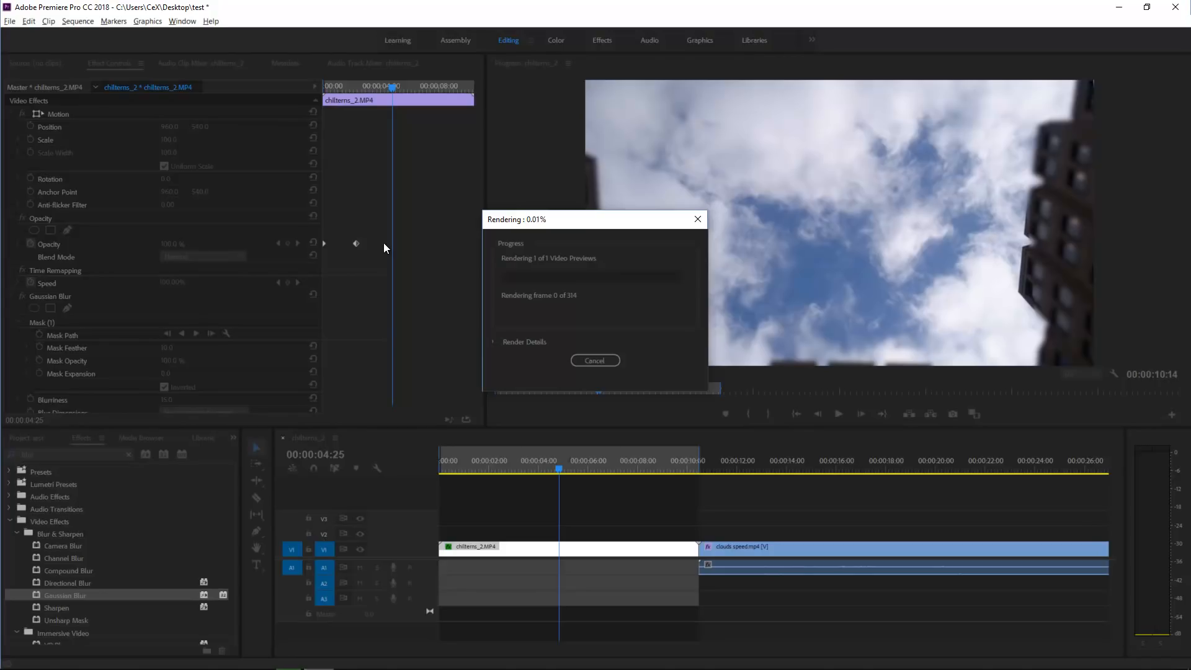
Step: Switch windows with Alt+Tab to bring Photoshop to the front
{"action": "key", "text": "alt+tab"}
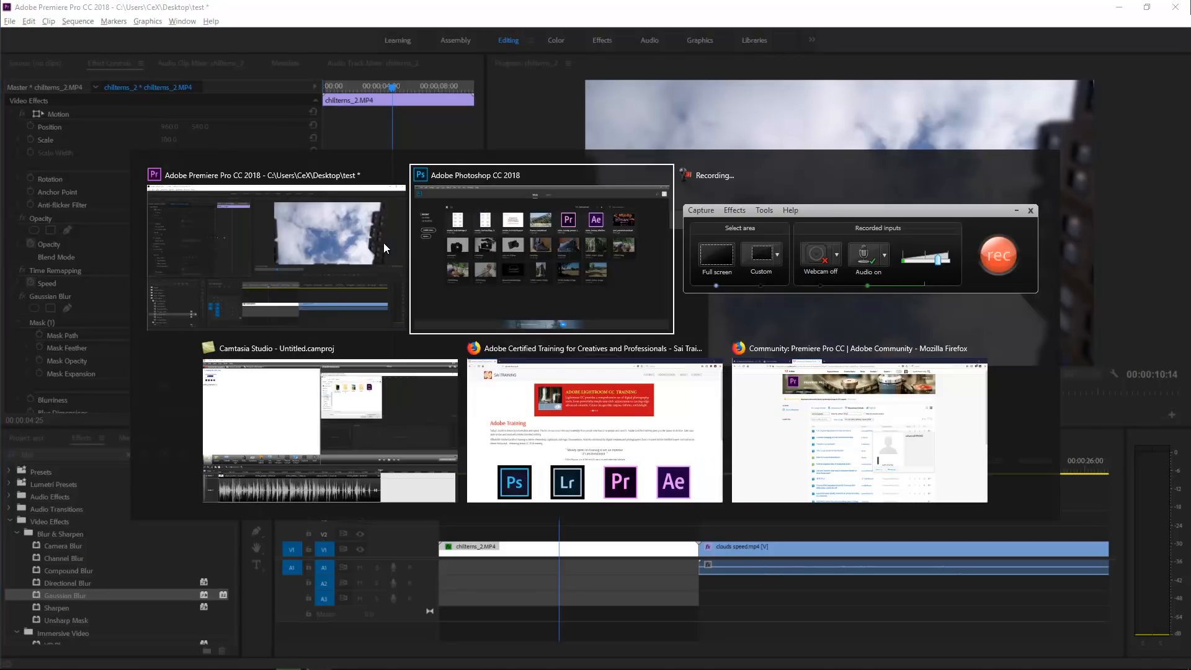
{"action": "left_click", "coordinate": [540, 251]}
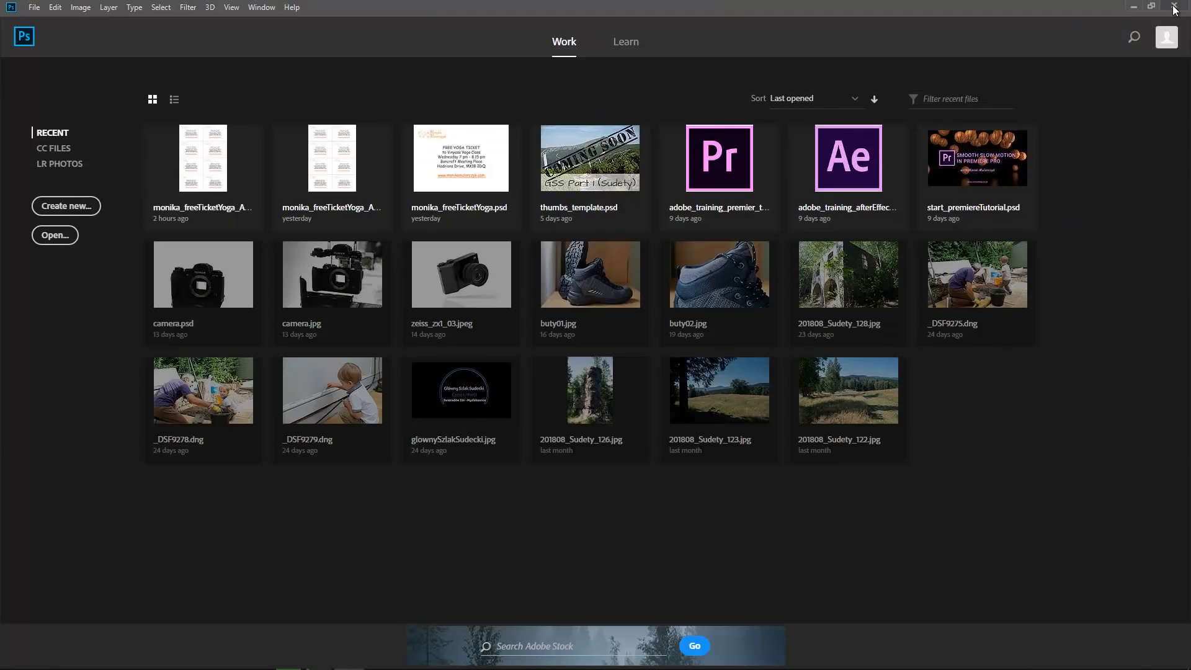